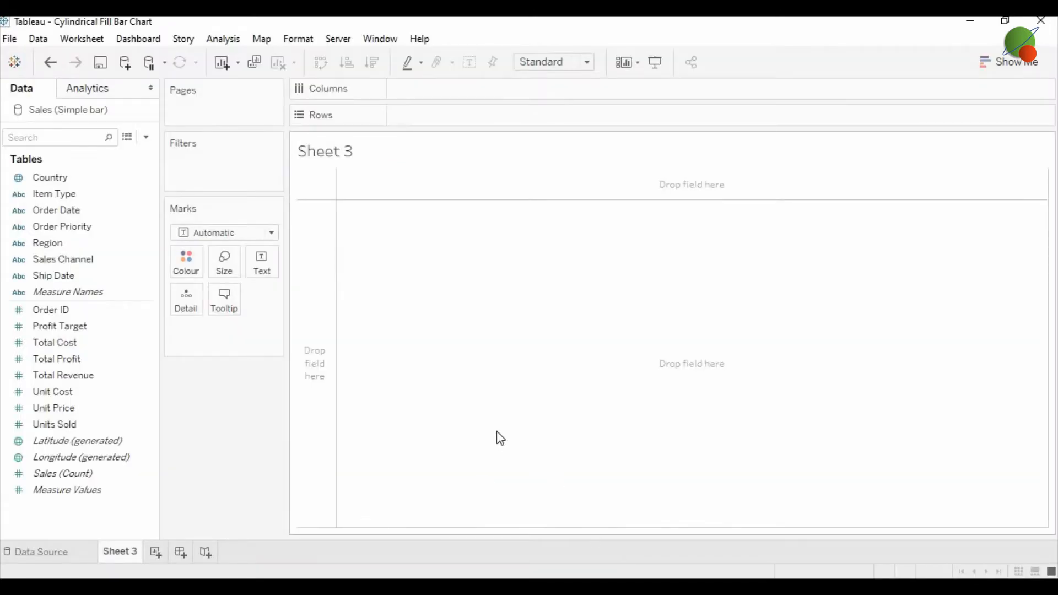
mouse_move(492, 437)
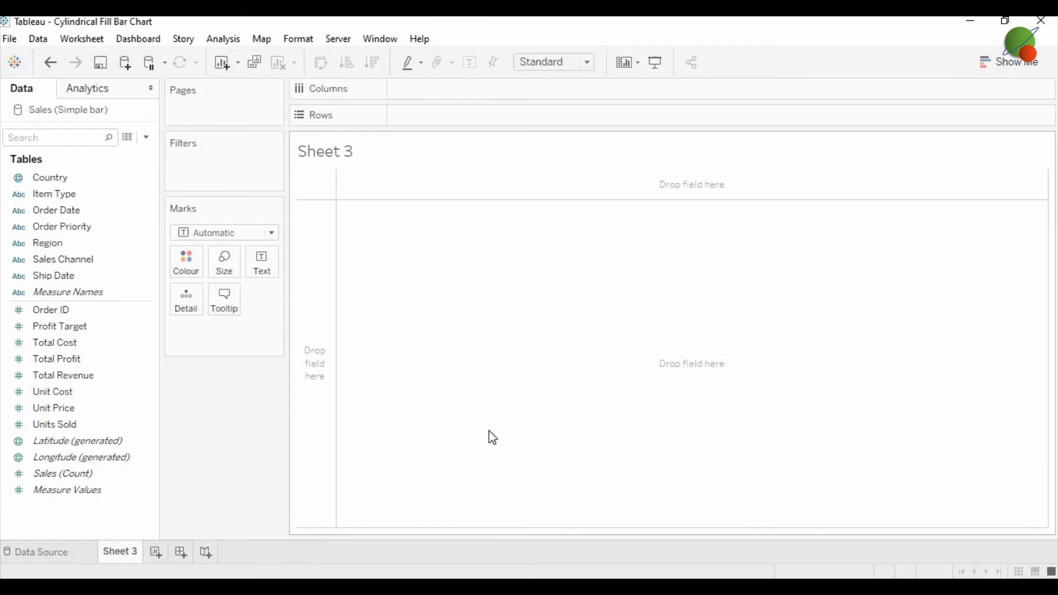
mouse_move(278, 462)
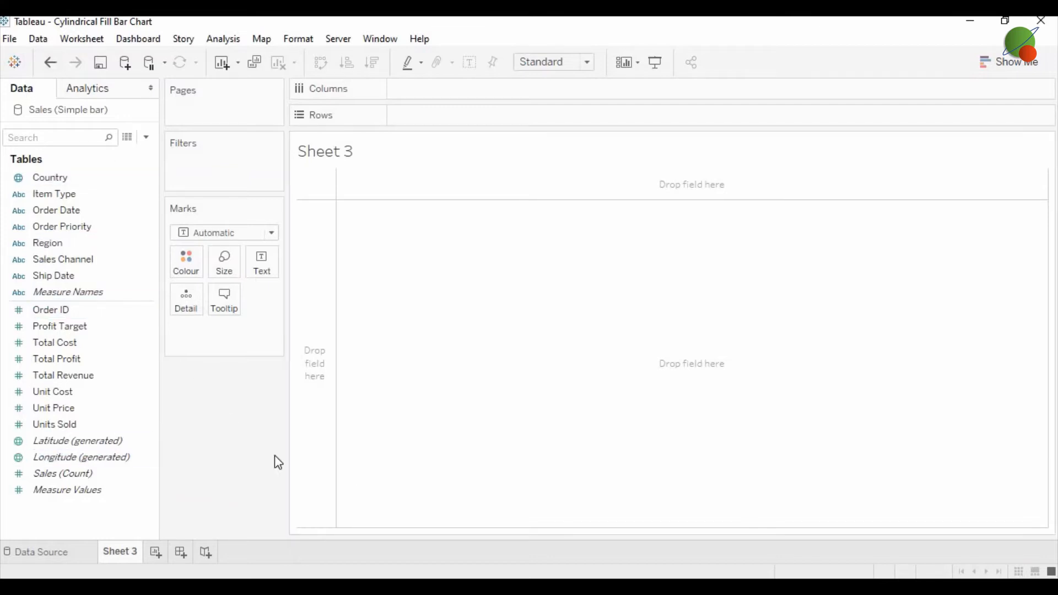
mouse_move(61, 199)
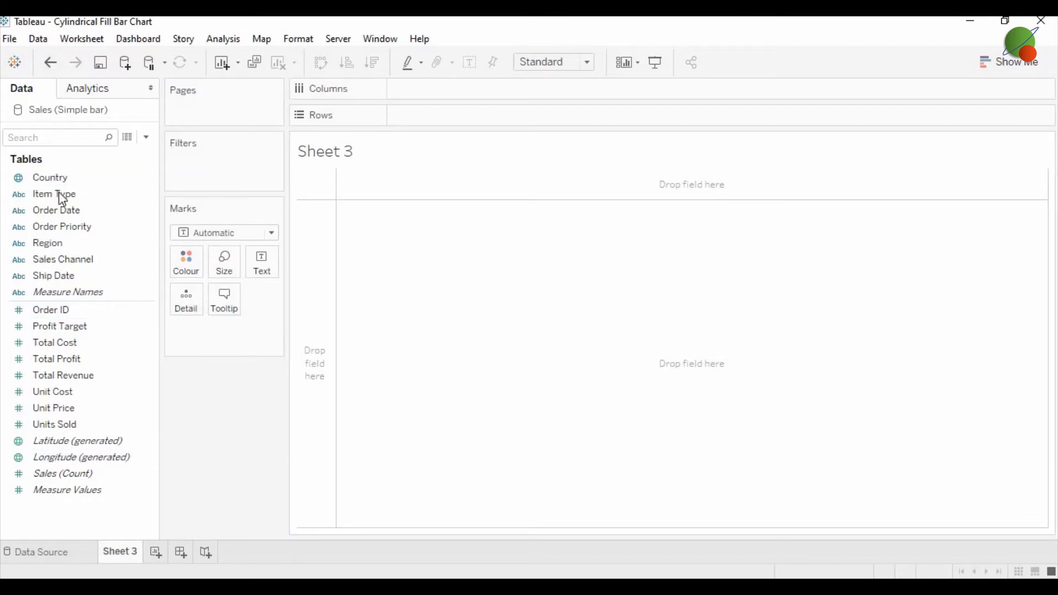
Step: Place Item Type on Columns, showing twelve headers from Baby Food to Vegetables
drag(54, 193, 503, 96)
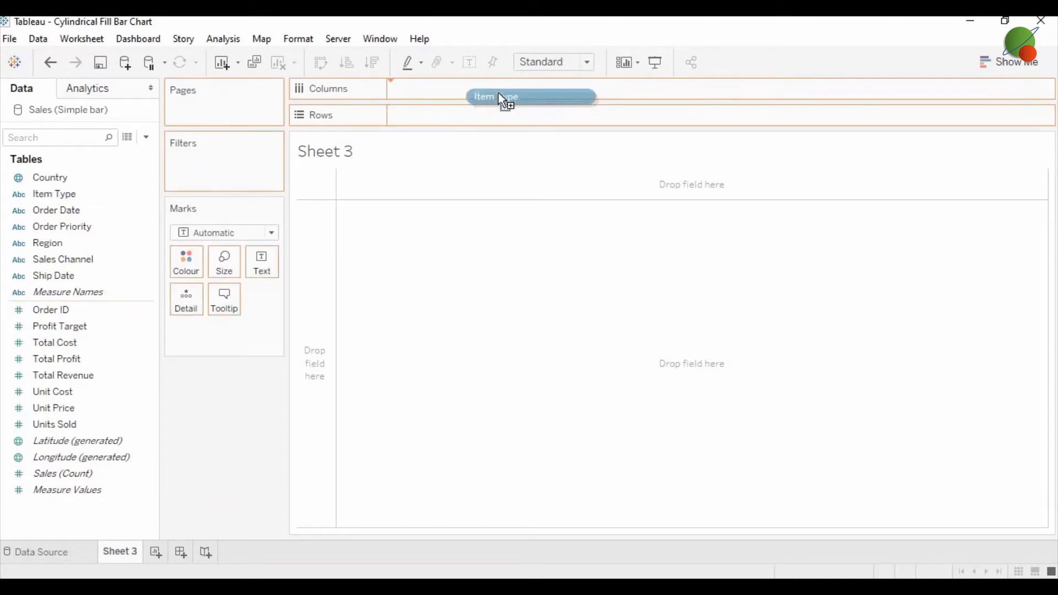
drag(502, 97, 446, 88)
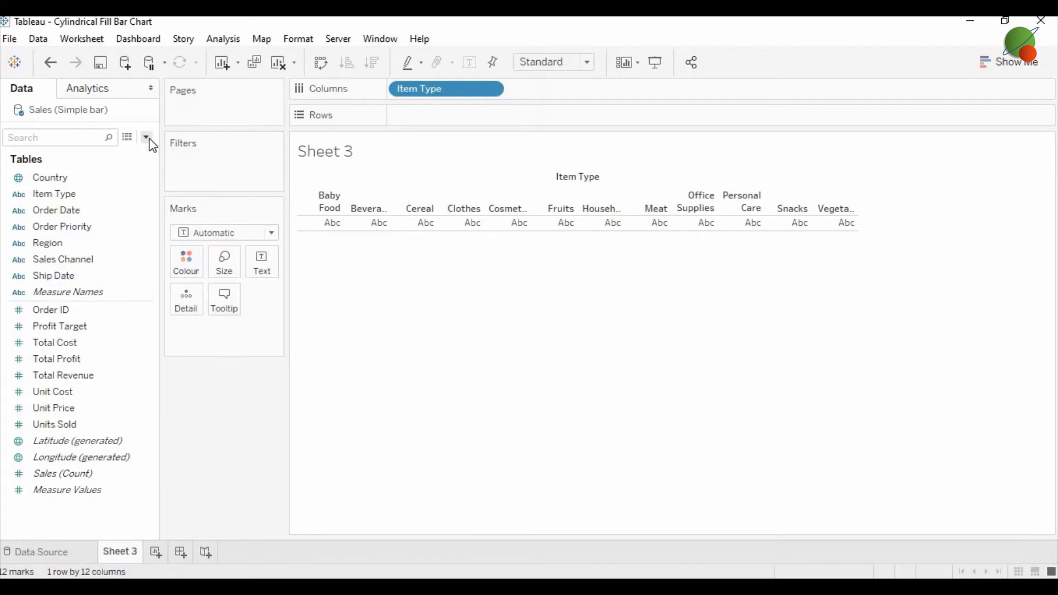
Step: Create a calculated field named '%100 Bar' with the constant formula .1
click(146, 138)
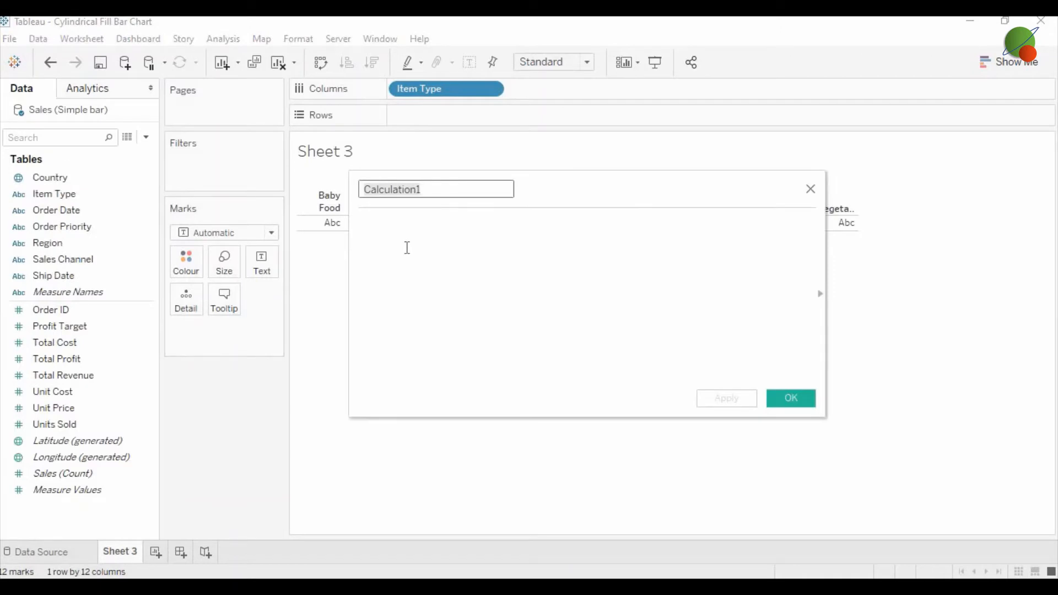
text(%)
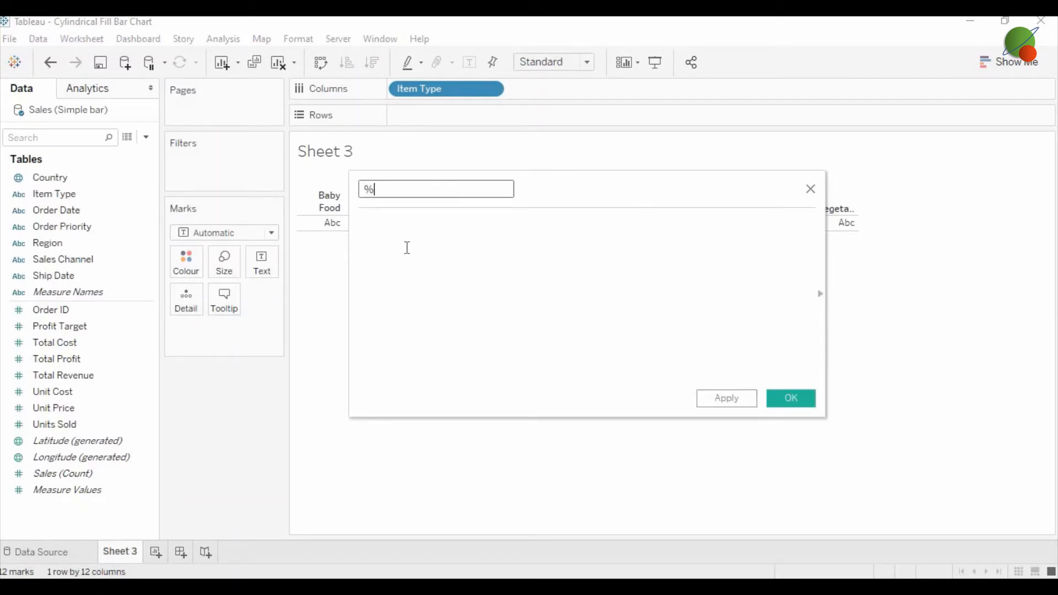
text(100 Ba)
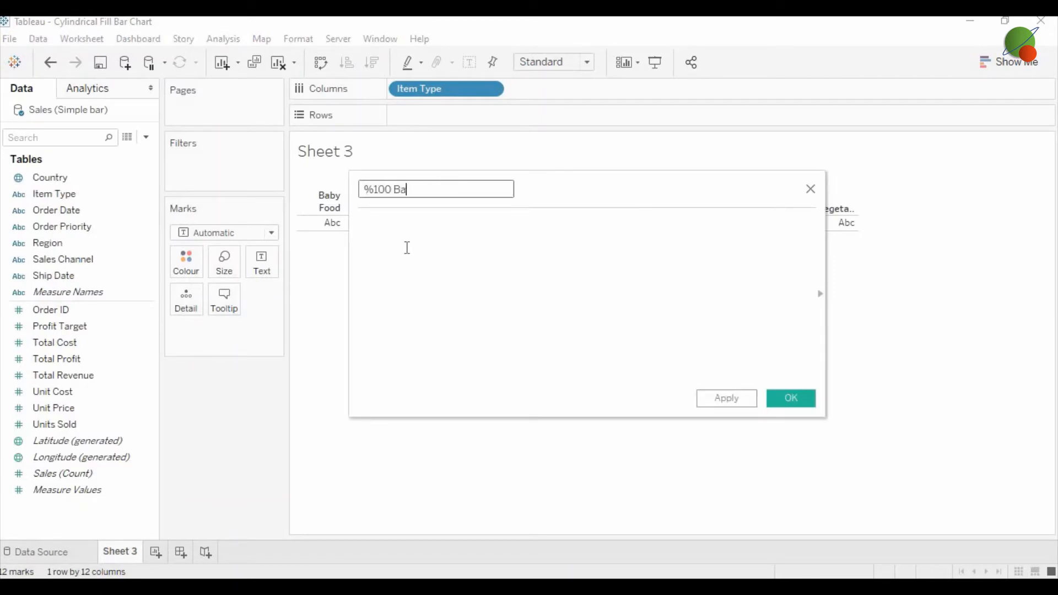
text(r)
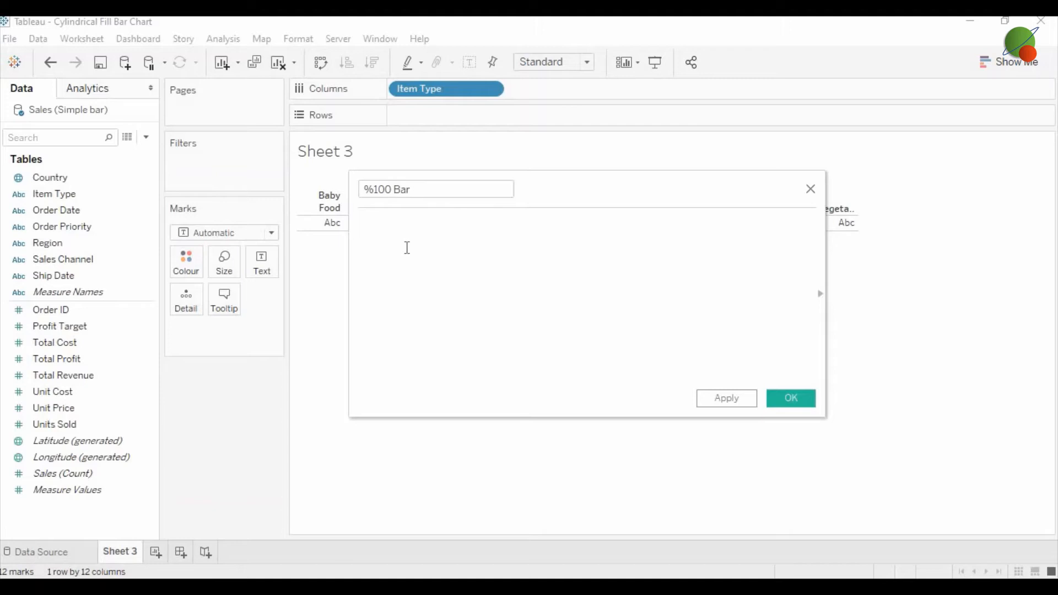
text(.1)
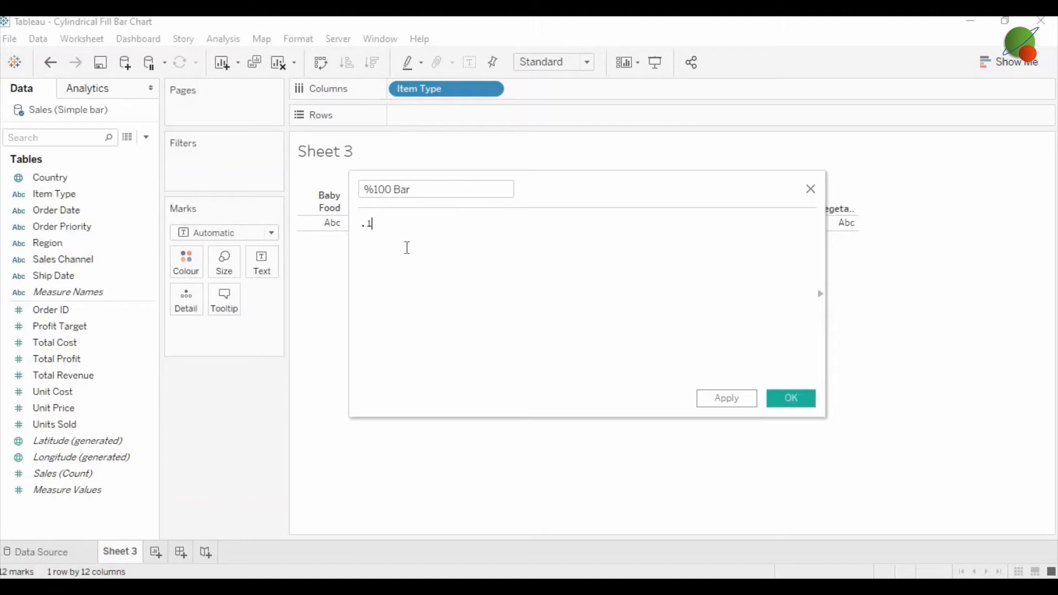
mouse_move(790, 398)
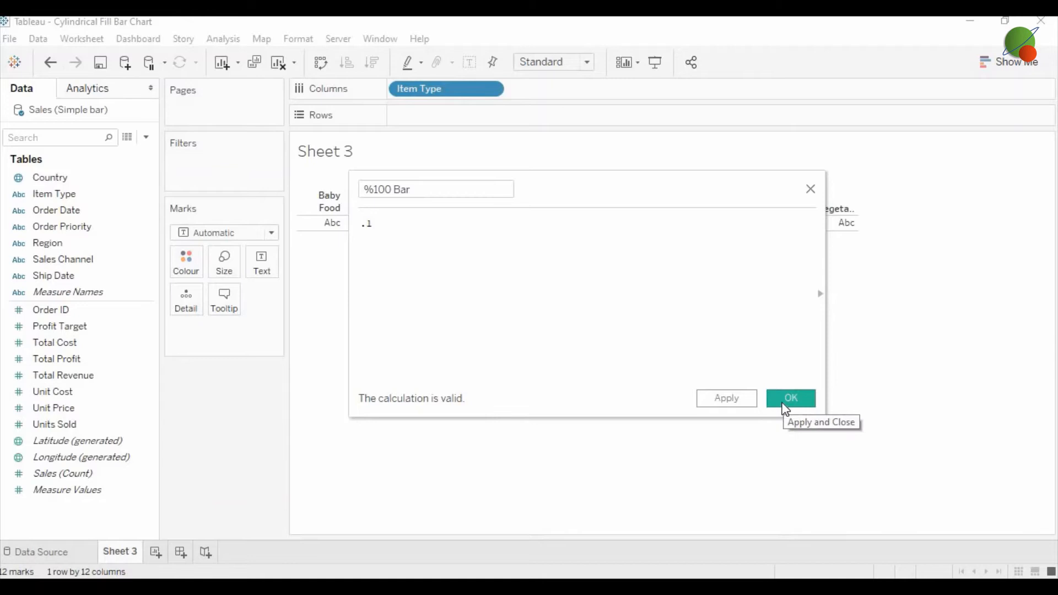
click(791, 398)
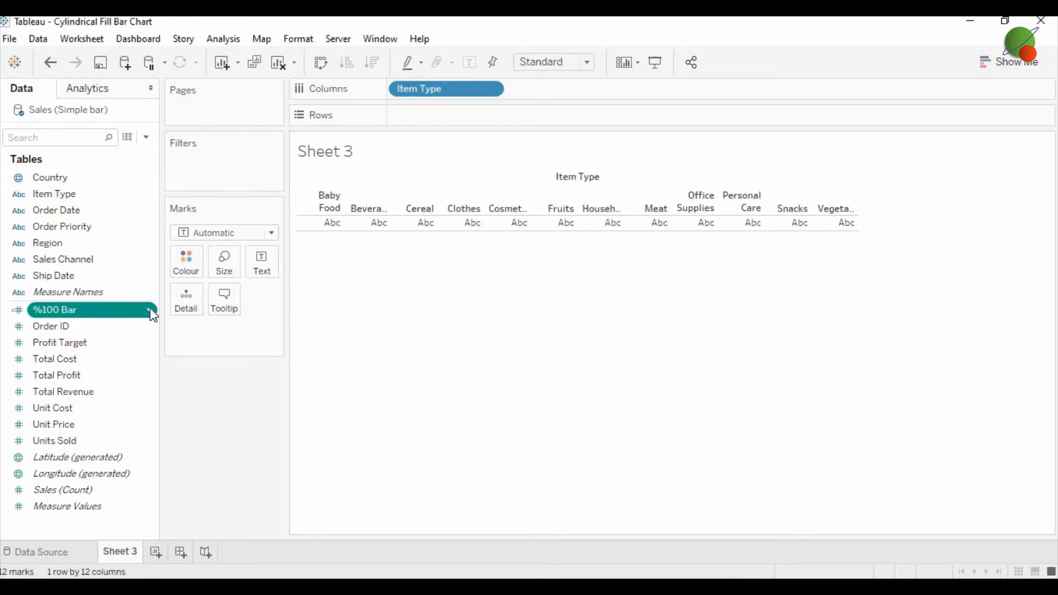
Step: Set Percentage as the default number format for %100 Bar
right_click(54, 310)
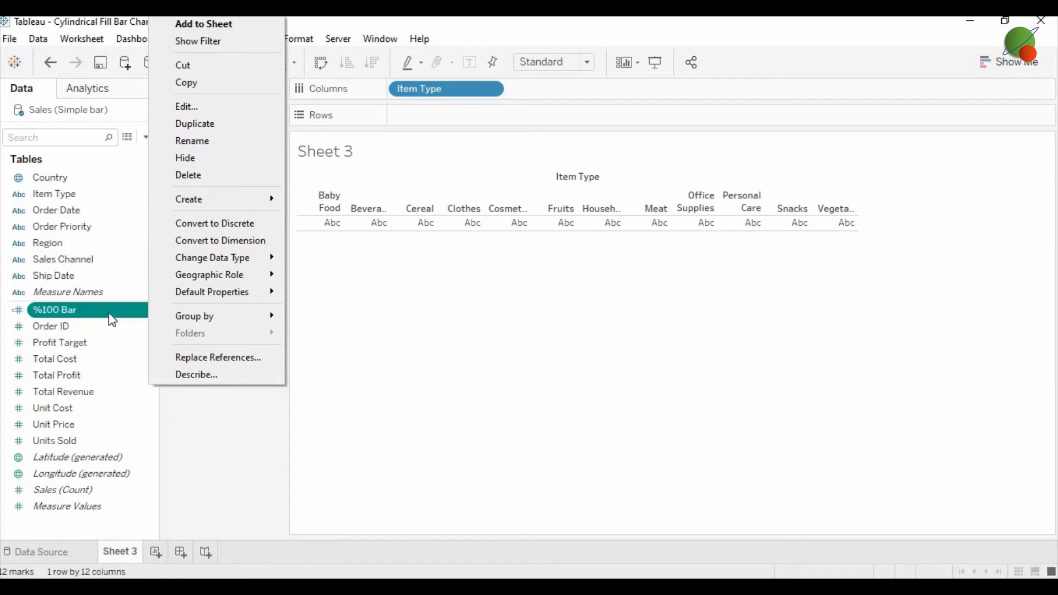
mouse_move(225, 291)
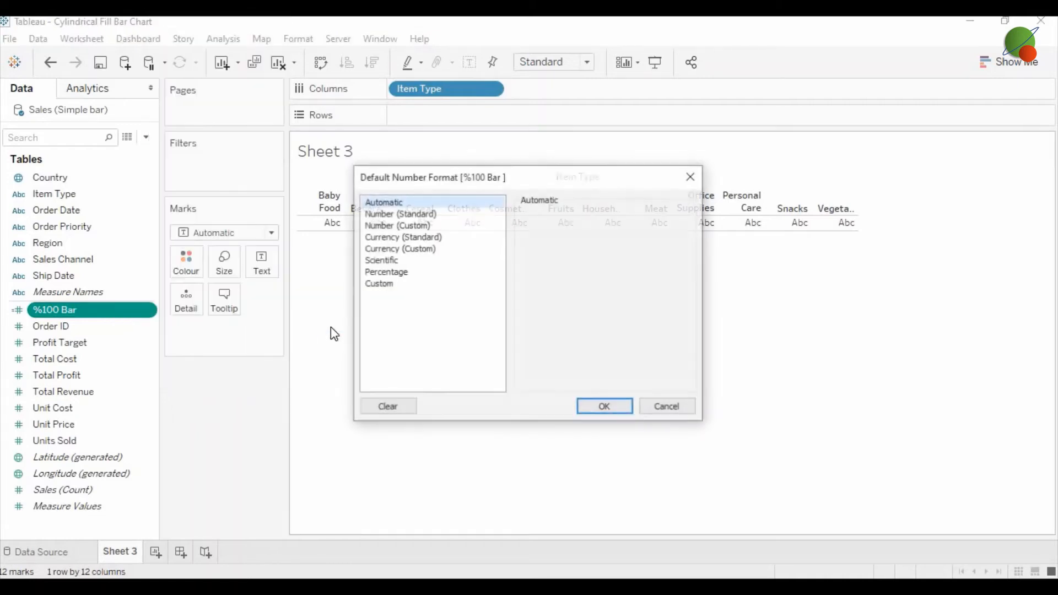
click(386, 271)
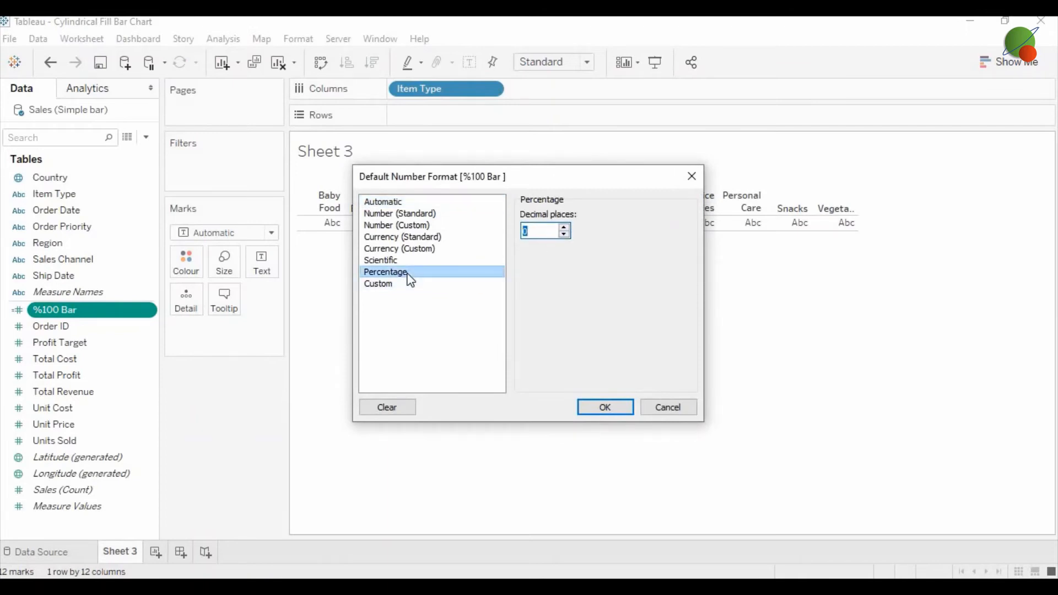
mouse_move(604, 407)
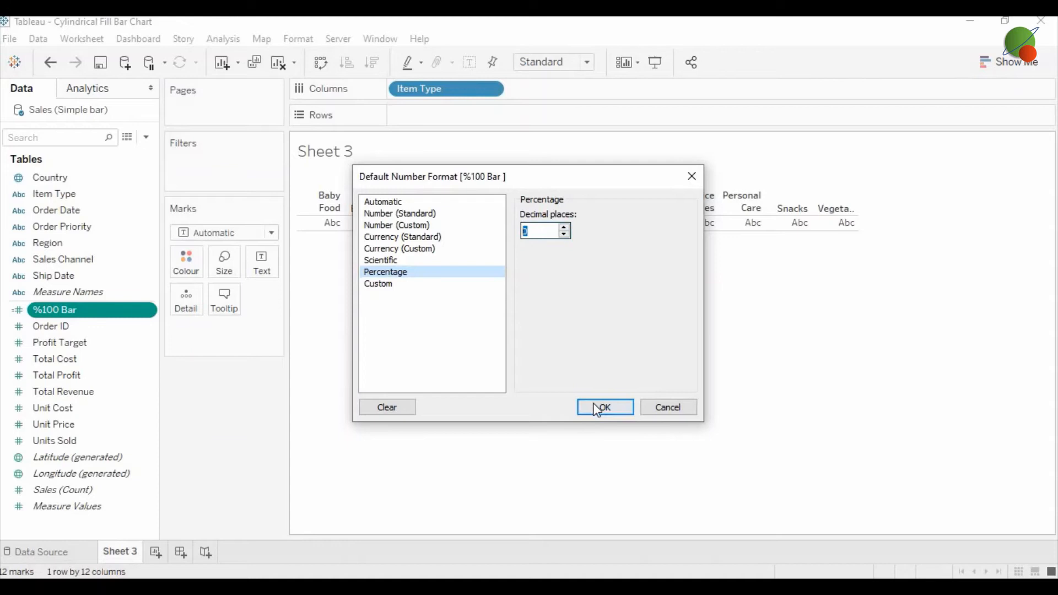
click(604, 406)
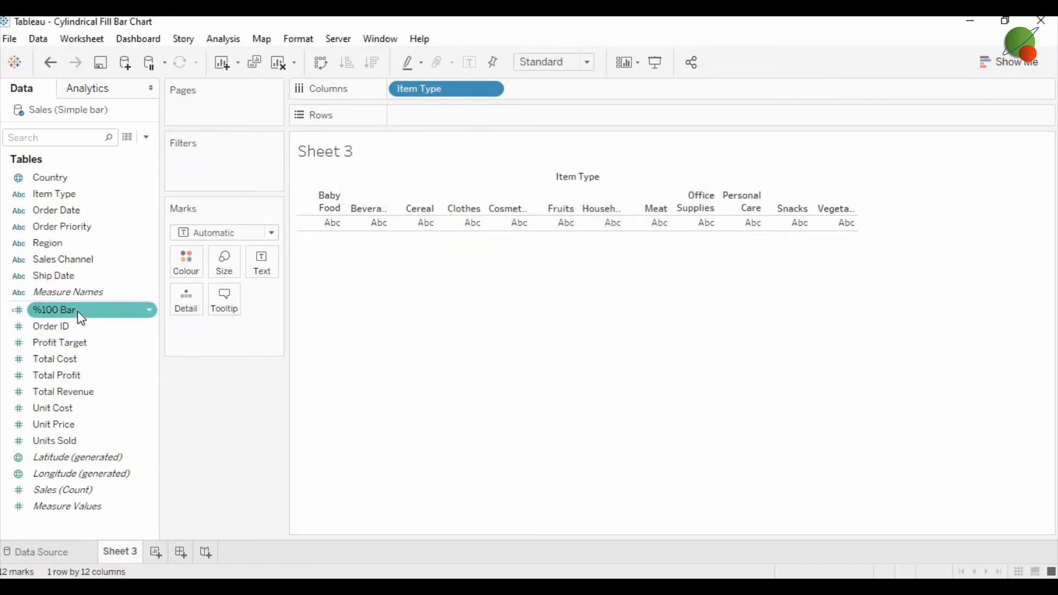
Step: Add %100 Bar and then Total Profit to Rows as two bar charts by Item Type
drag(54, 310, 477, 115)
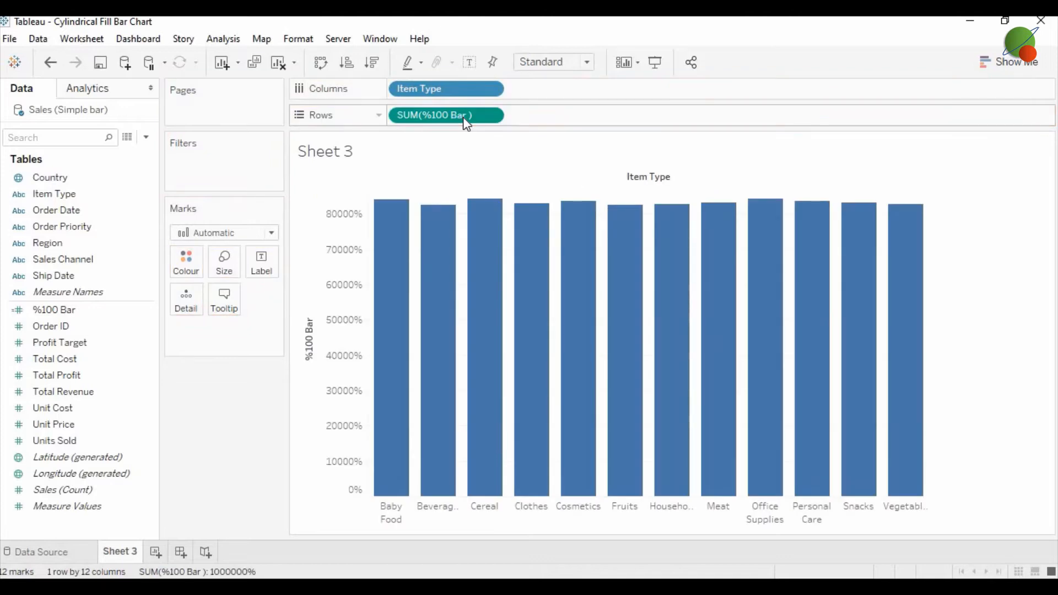
click(56, 375)
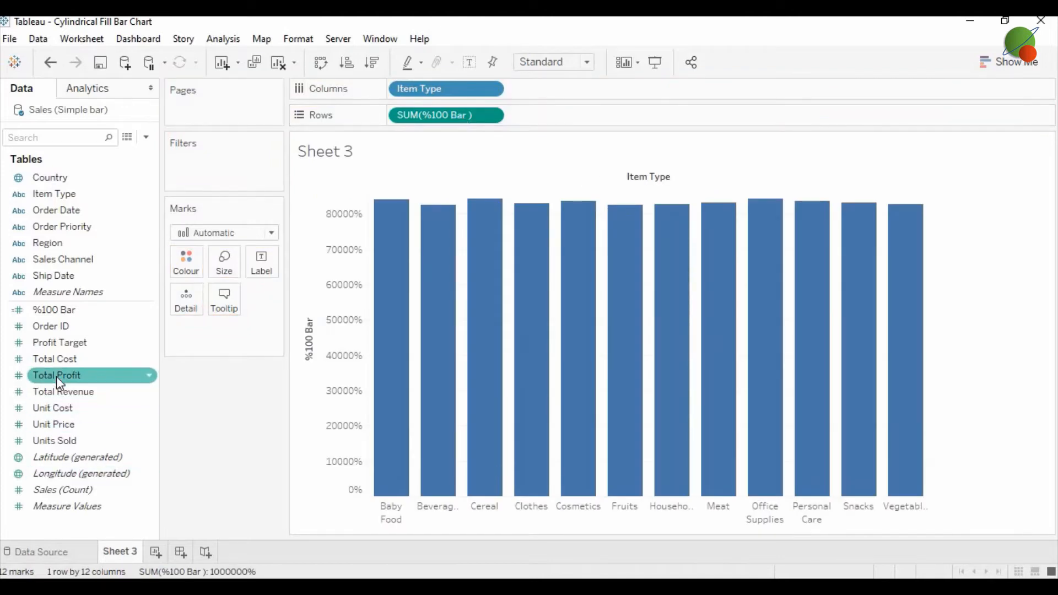
drag(57, 375, 580, 114)
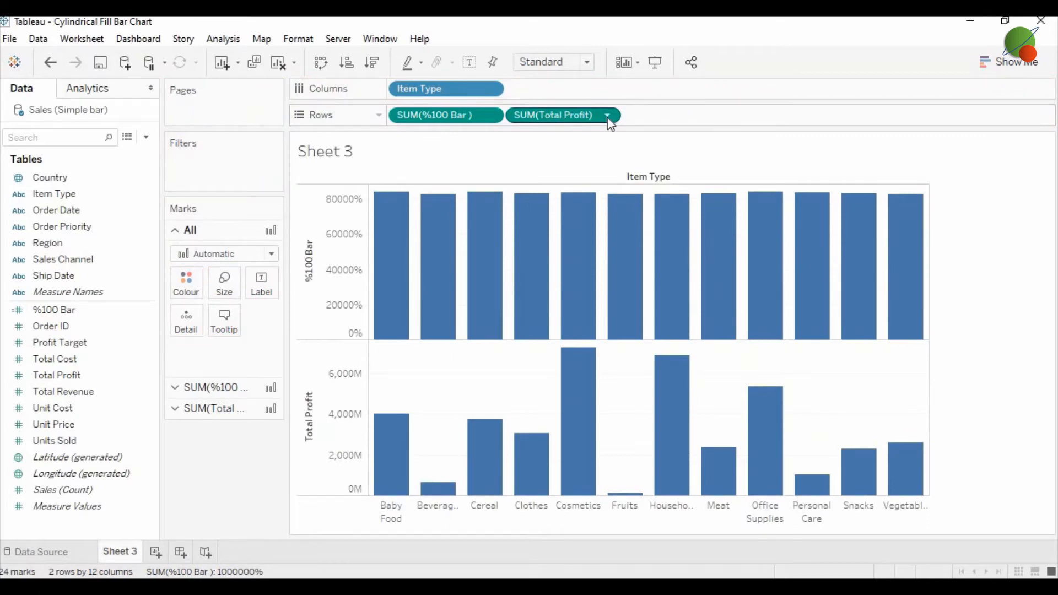
Step: Put SUM(Total Profit) on a dual axis with %100 Bar
click(606, 115)
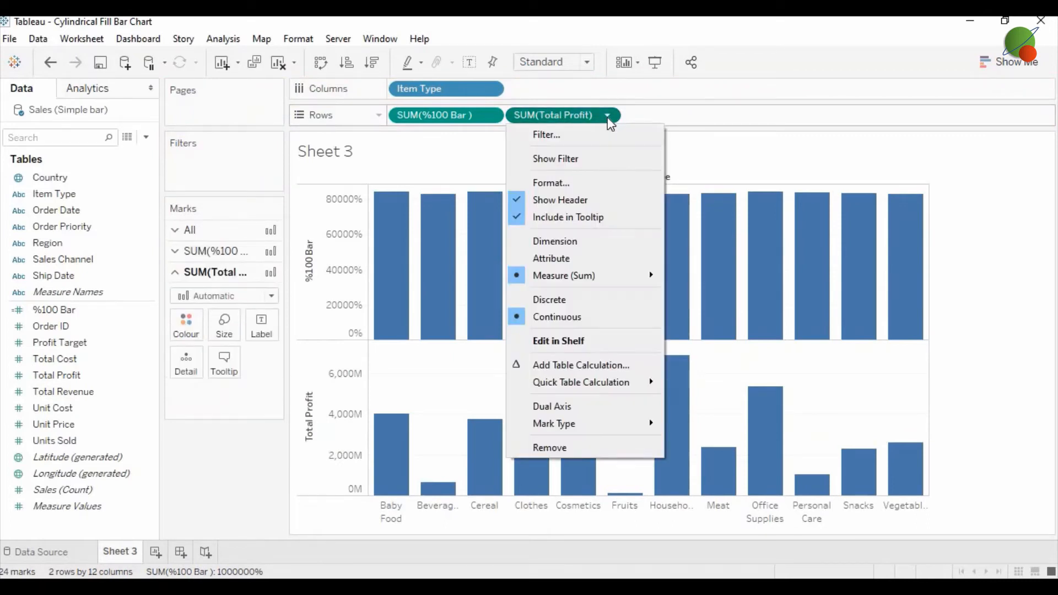
mouse_move(560, 412)
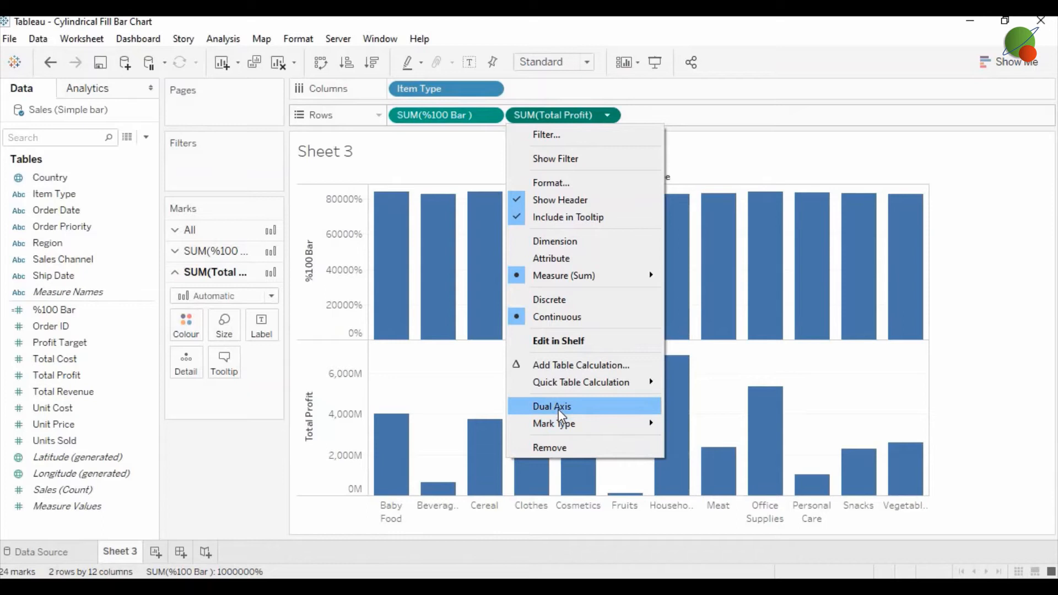
click(551, 405)
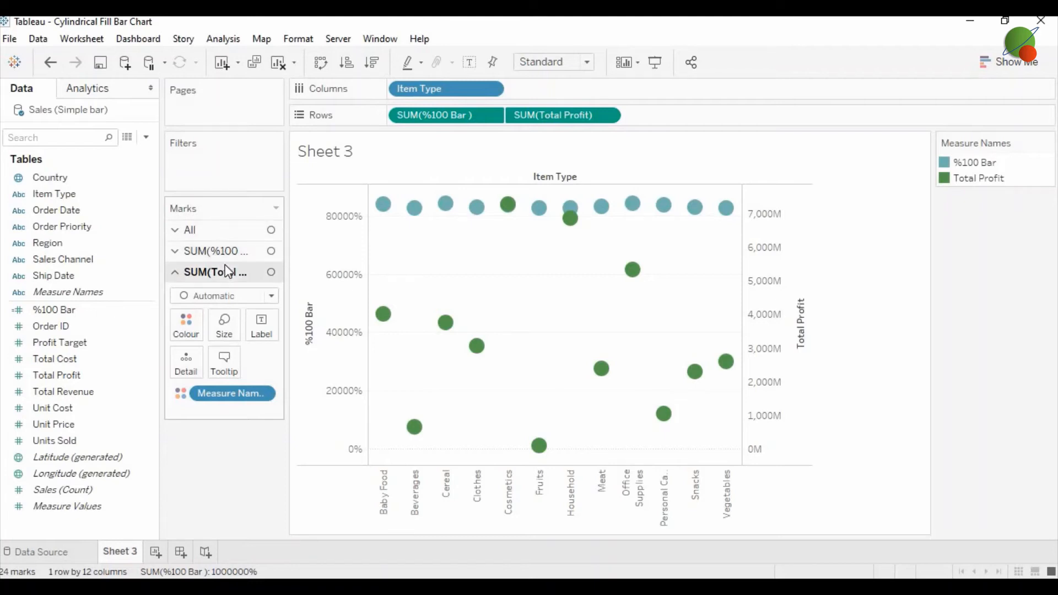
mouse_move(232, 286)
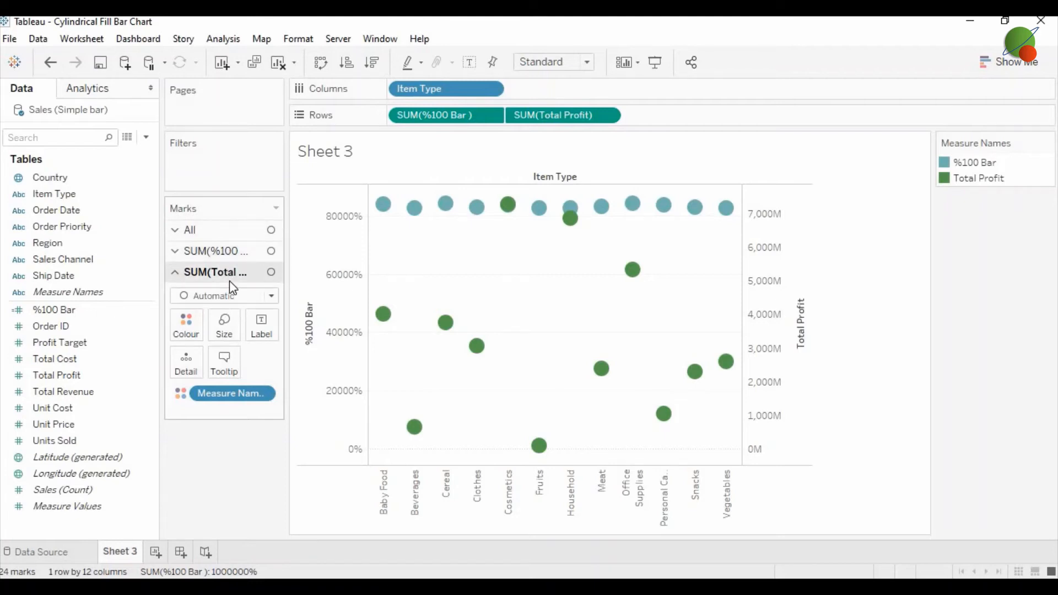
Step: Change the mark type to Bar on both the %100 Bar and Total Profit cards
click(216, 250)
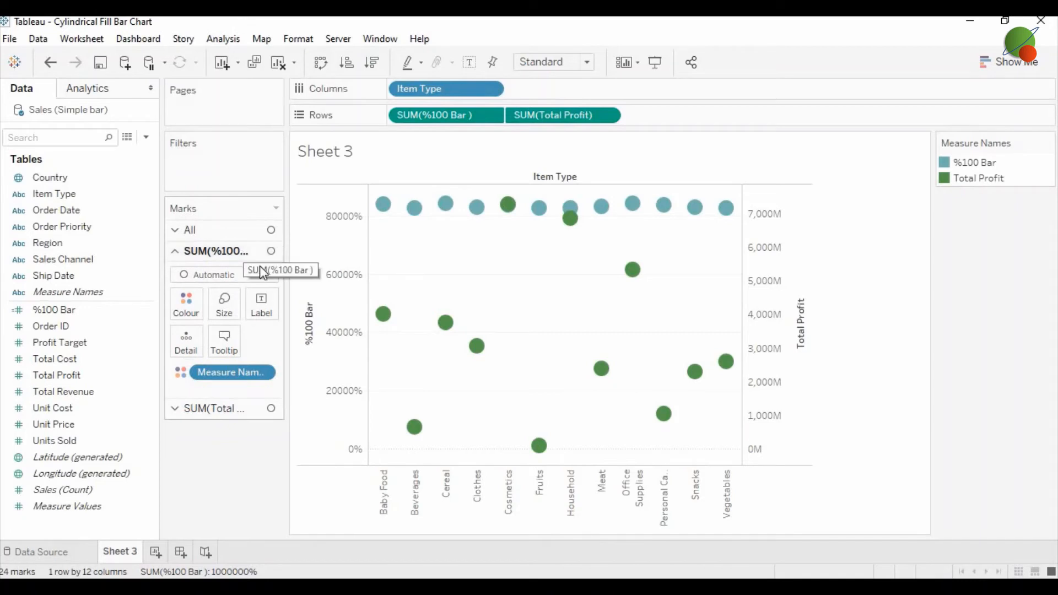
click(225, 274)
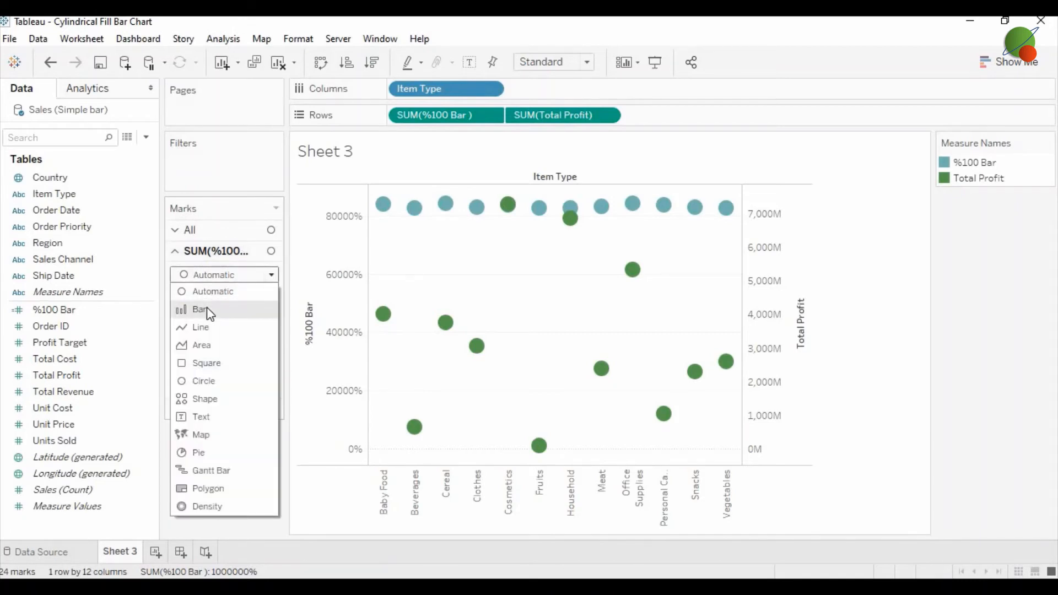
click(200, 309)
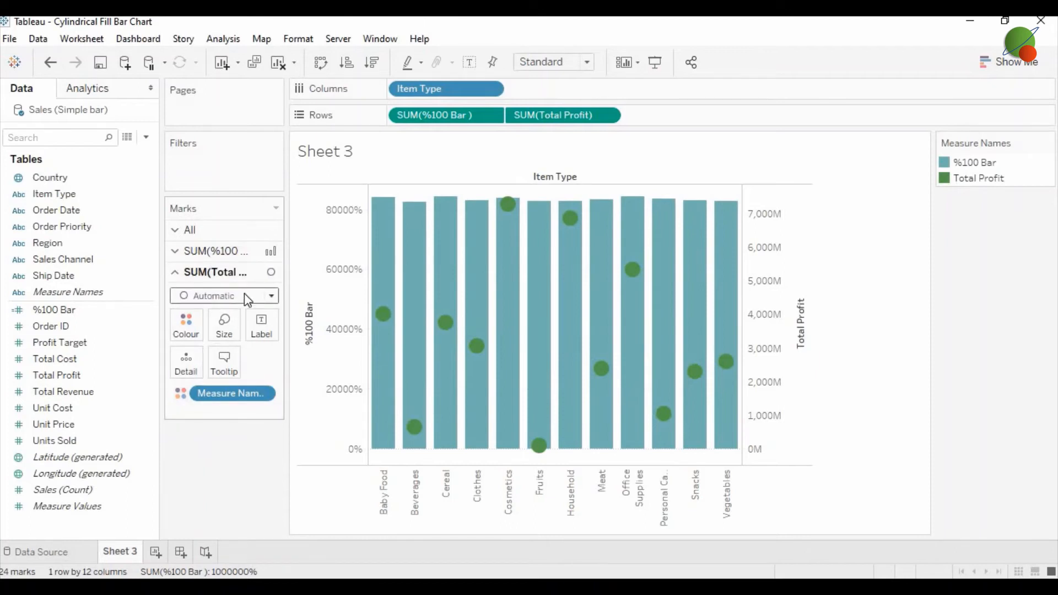
click(223, 295)
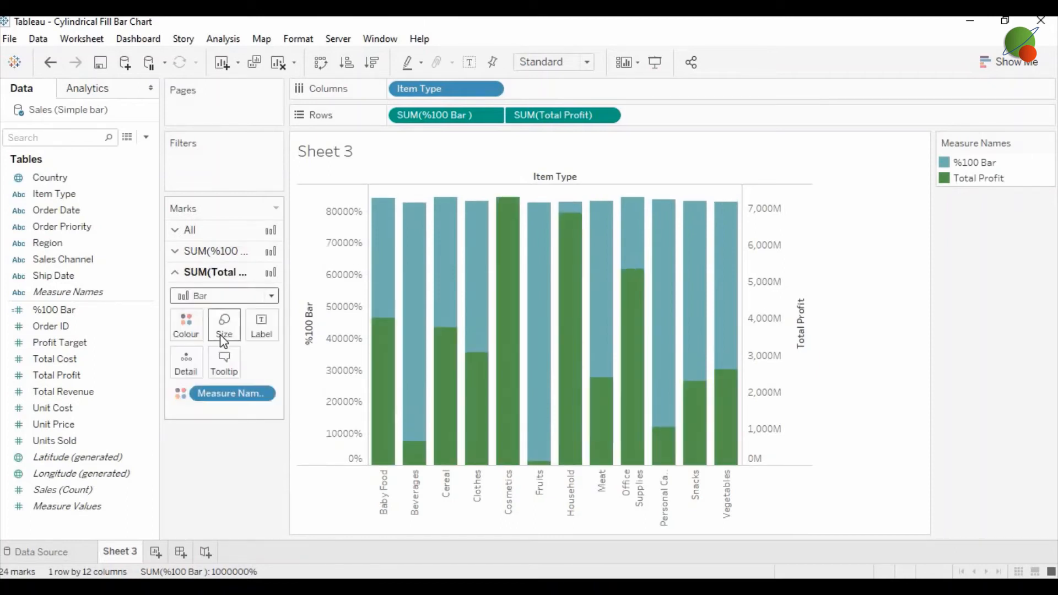
mouse_move(476, 351)
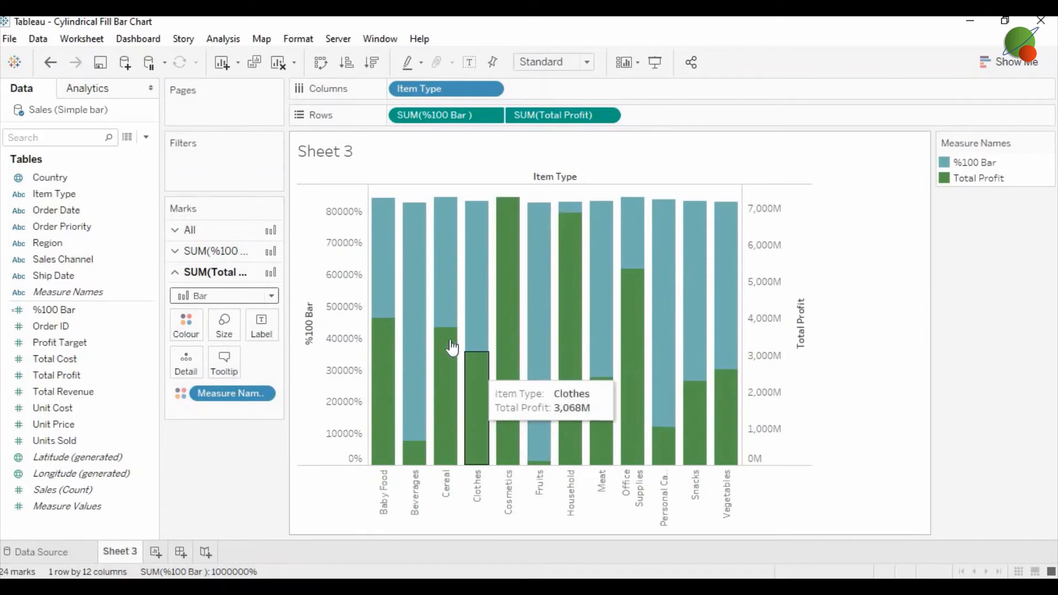
mouse_move(975, 373)
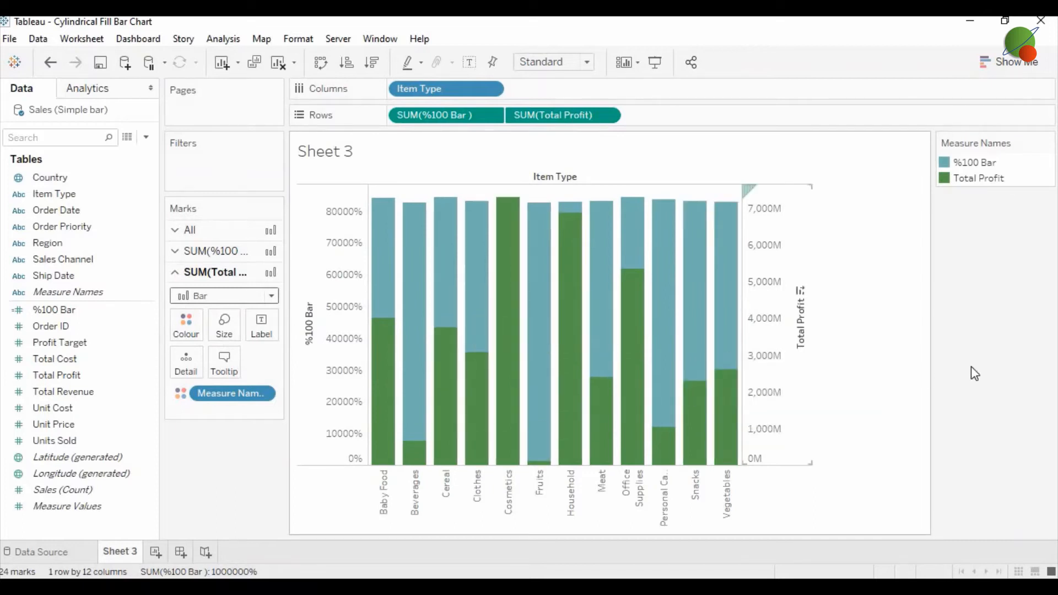
mouse_move(788, 235)
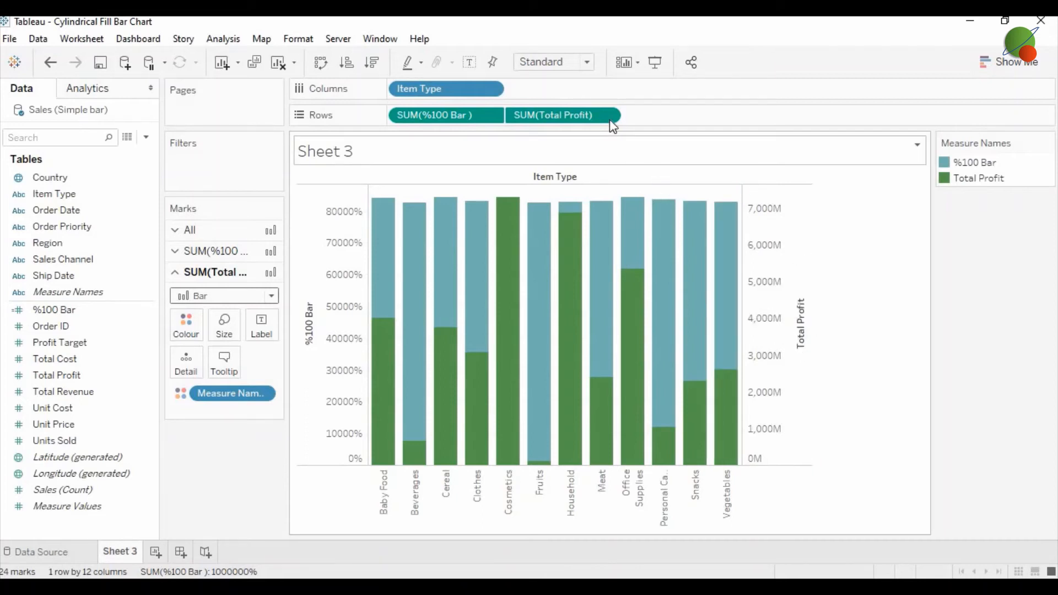
Step: Apply a Percent of Total quick table calculation to SUM(Total Profit)
click(606, 115)
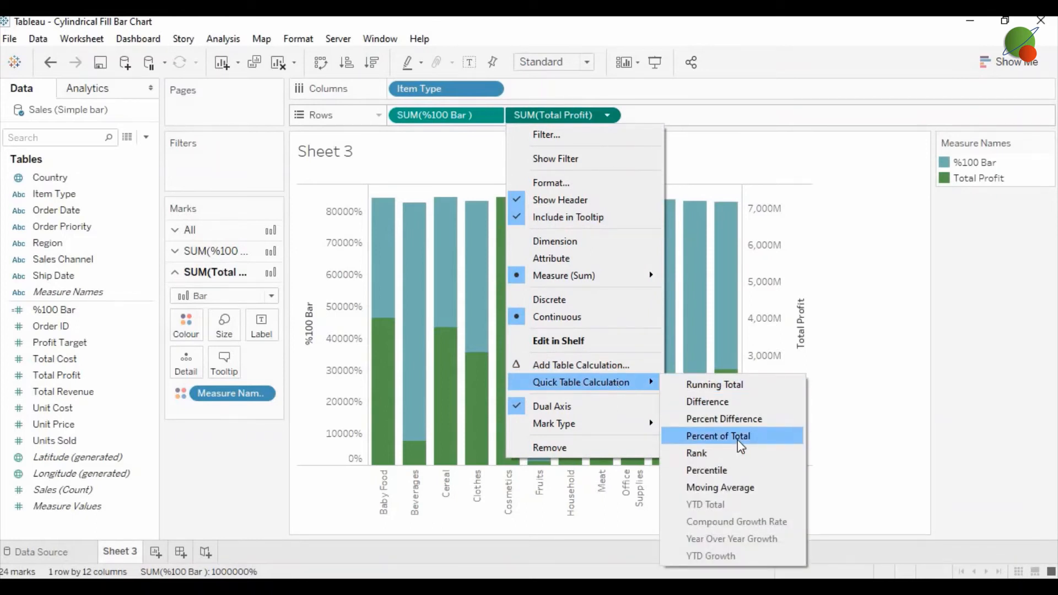
click(717, 436)
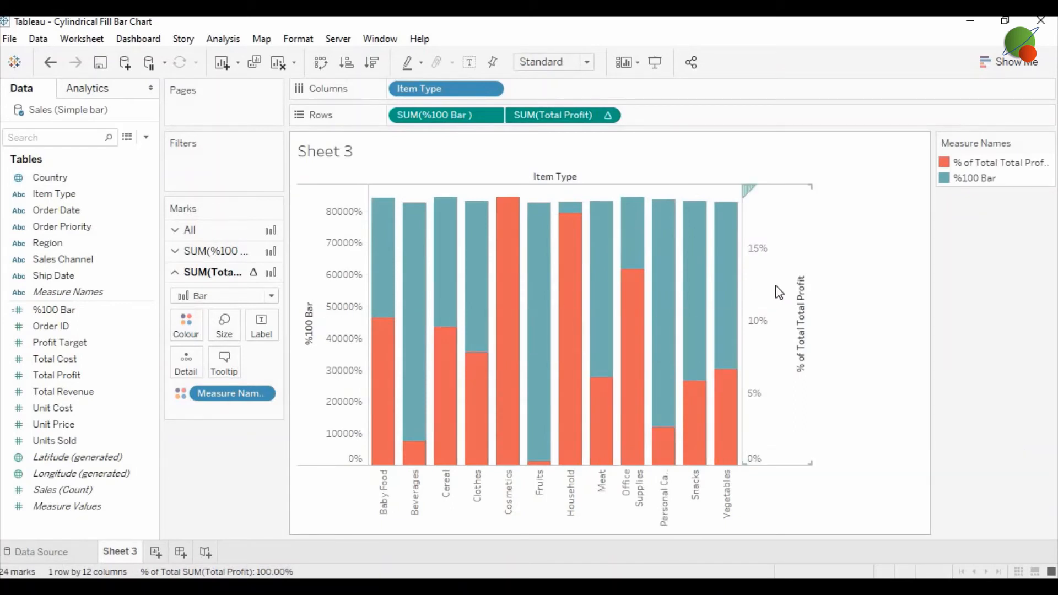
Step: Synchronise the right-hand % of Total Profit axis with the %100 Bar axis
right_click(776, 292)
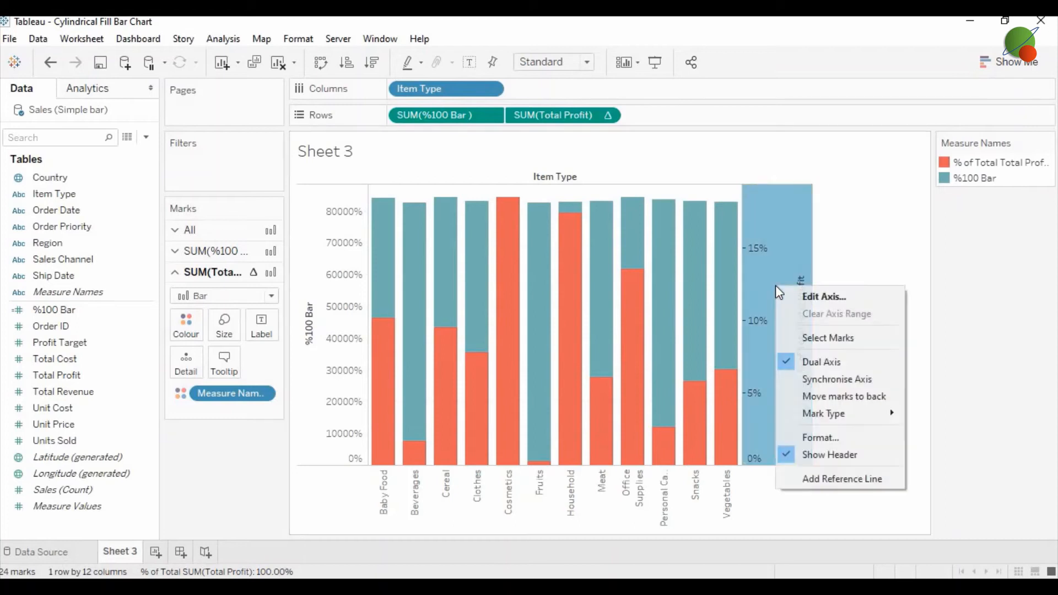
mouse_move(829, 379)
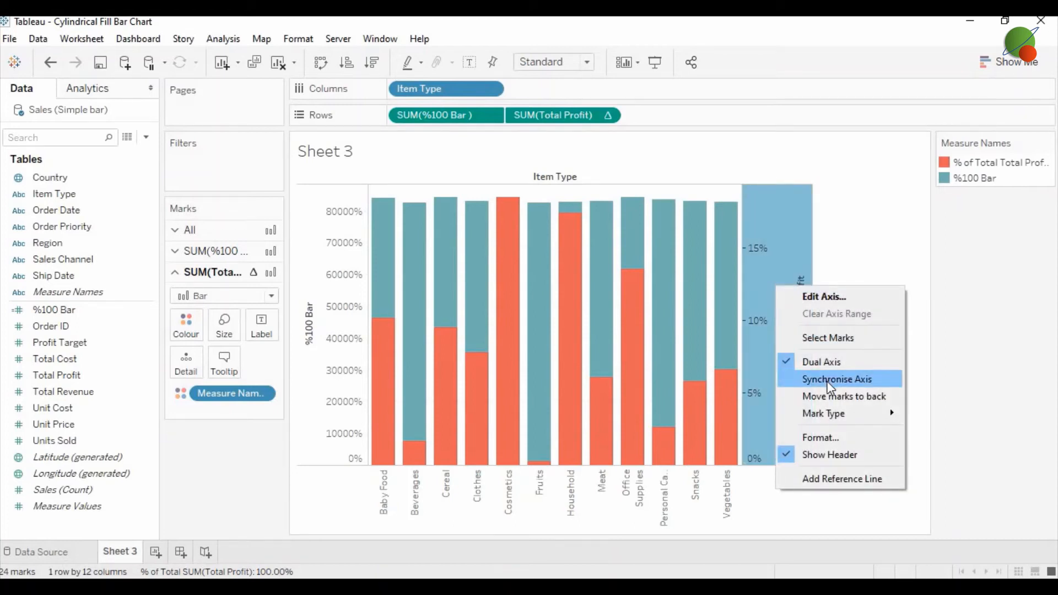
click(836, 379)
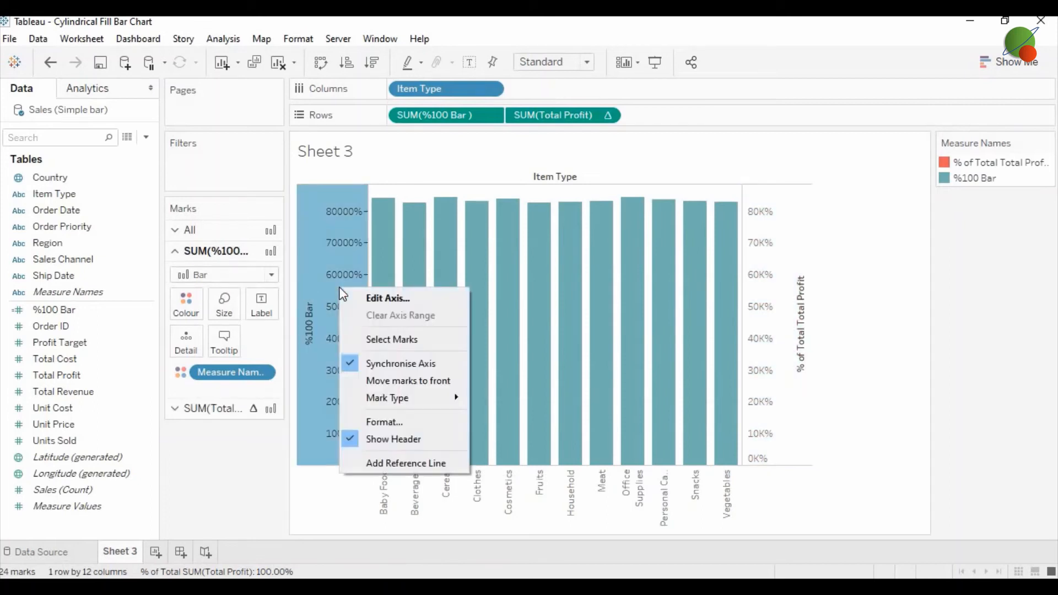
mouse_move(392, 339)
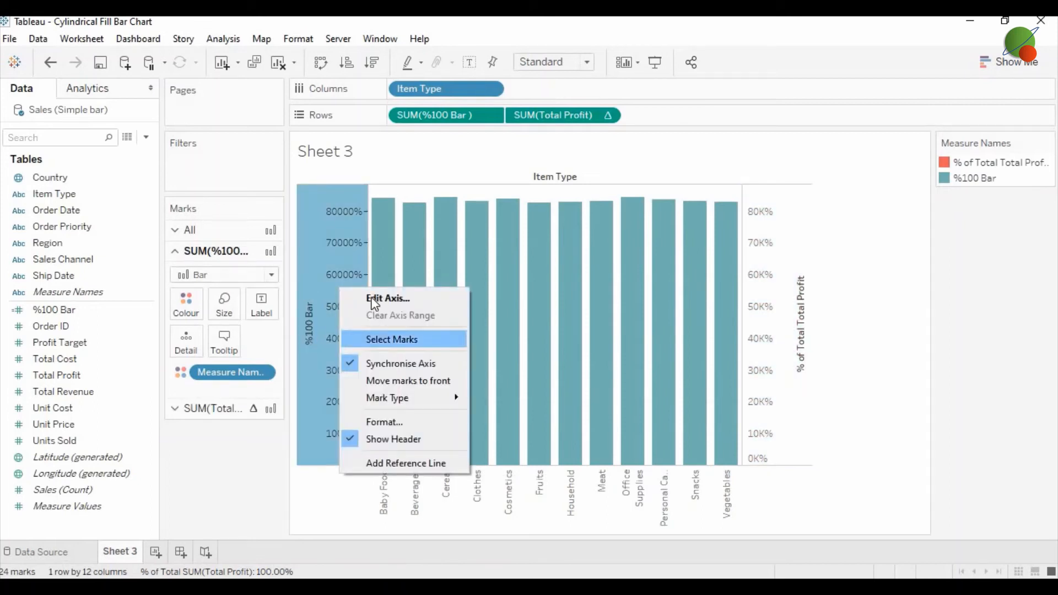
Step: Fix the %100 Bar axis range with a fixed end of 1, giving 0–100%
click(375, 304)
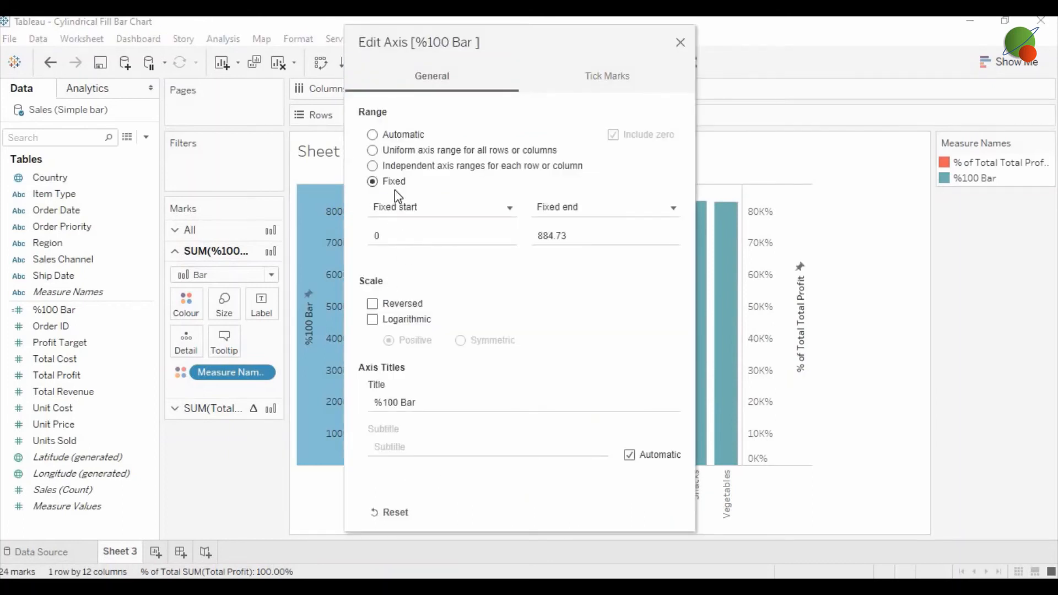
click(574, 236)
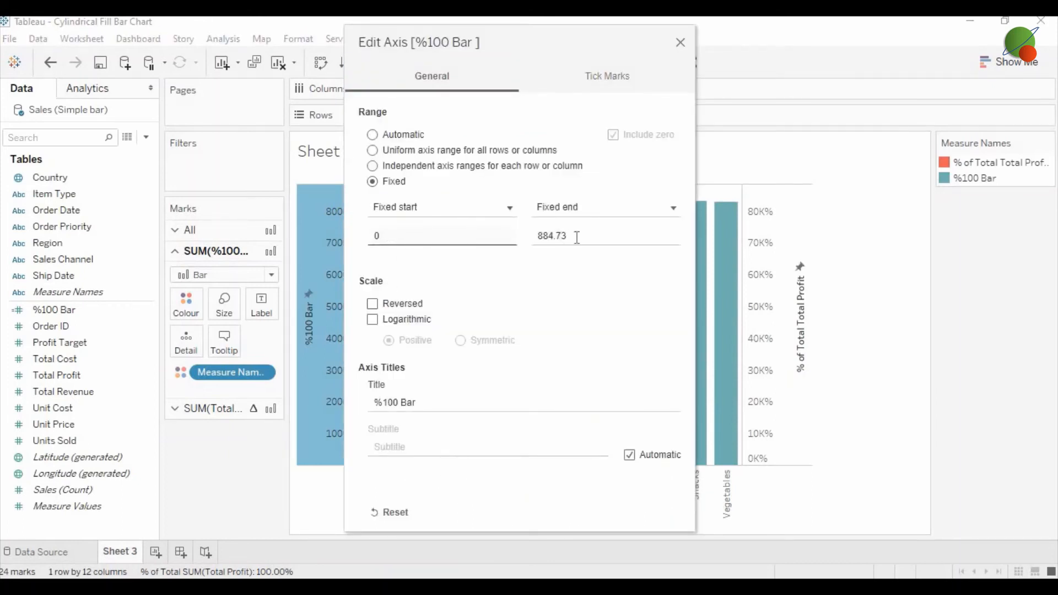
text(1)
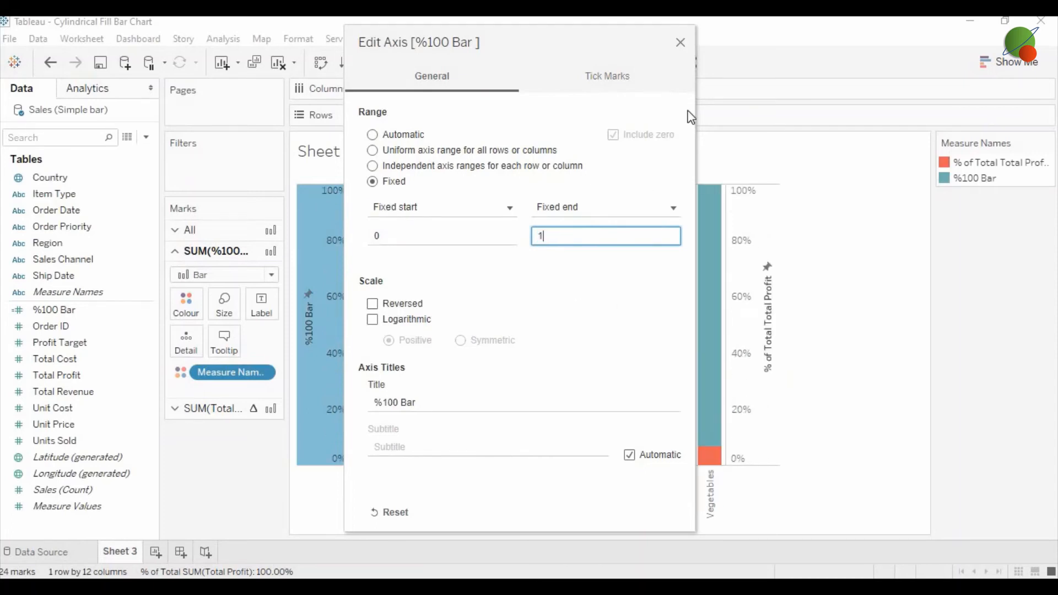
click(680, 42)
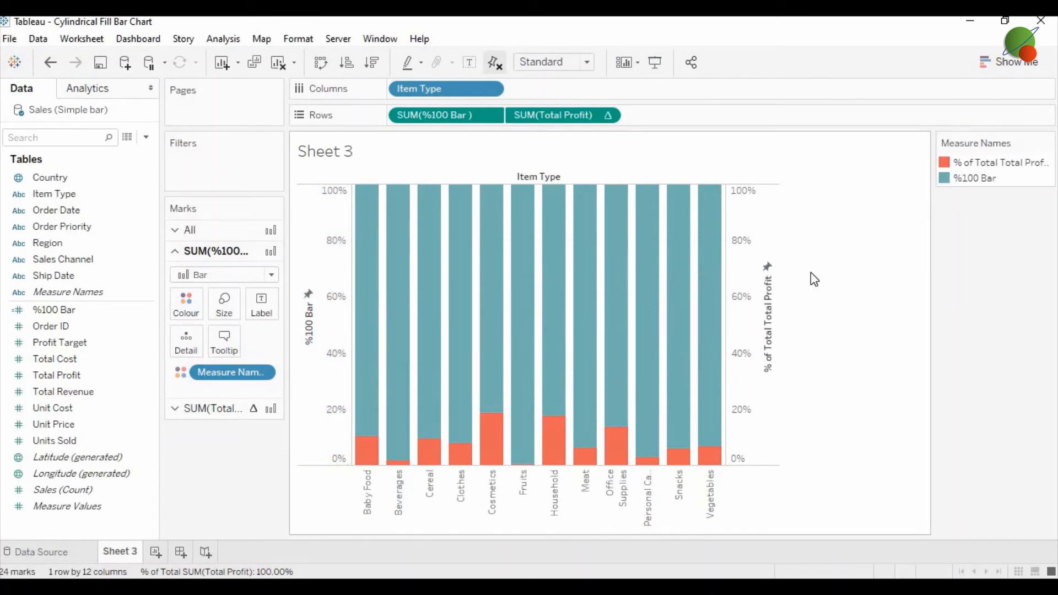
mouse_move(709, 456)
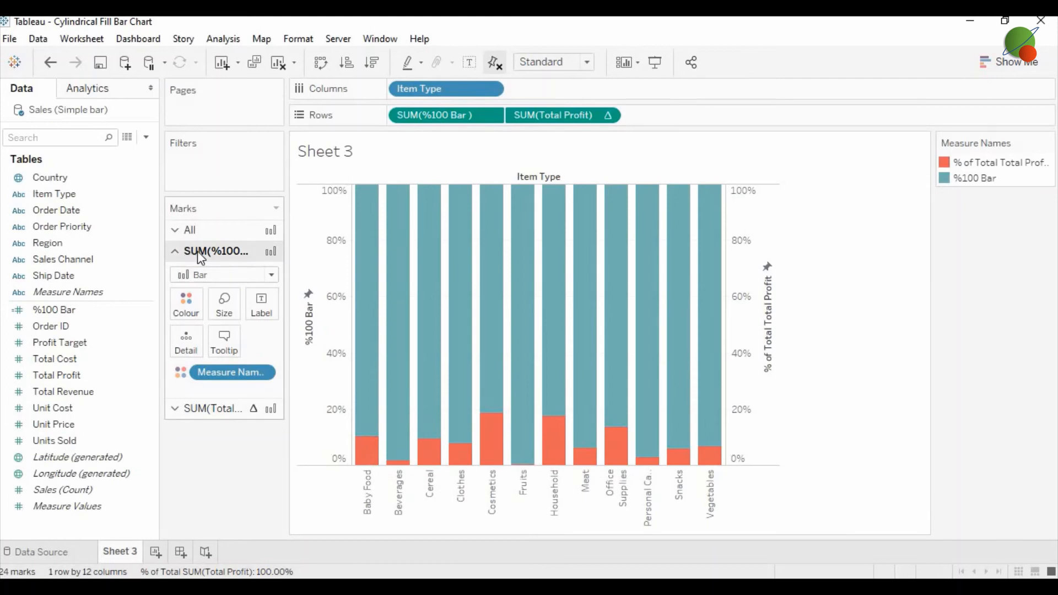
mouse_move(223, 260)
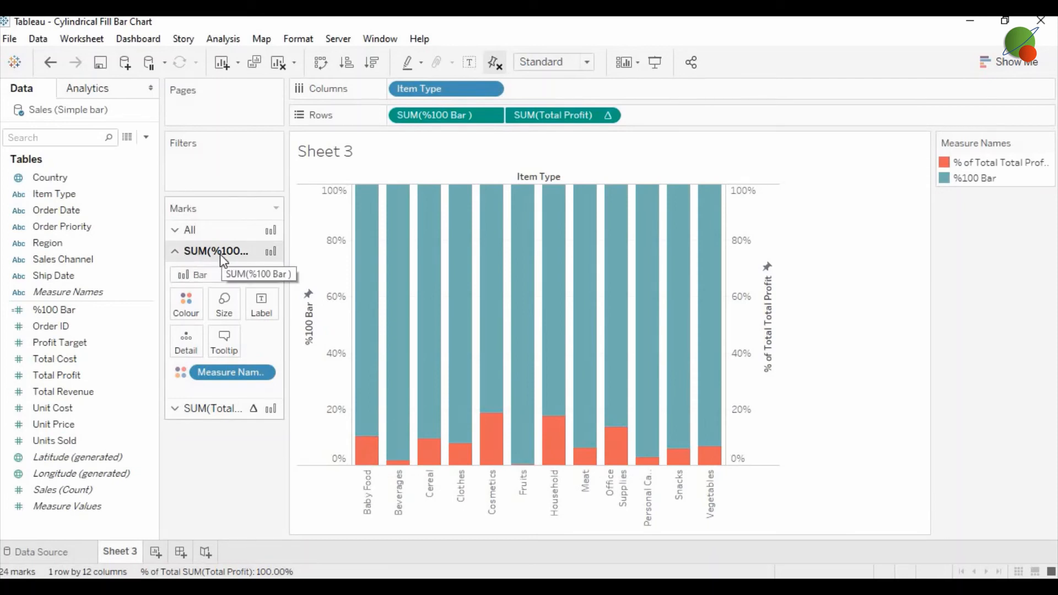
click(186, 304)
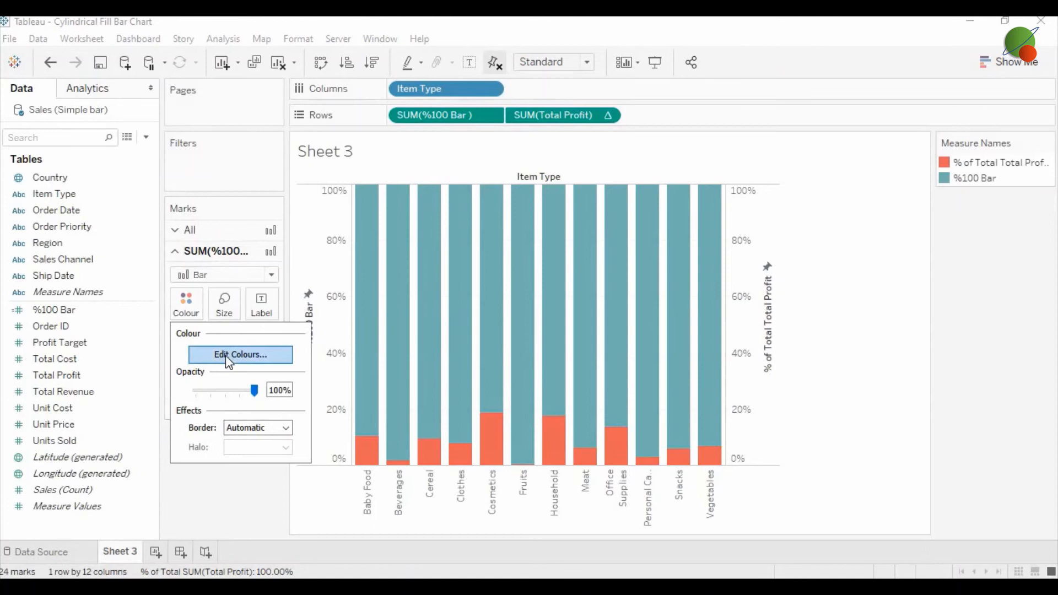
click(239, 354)
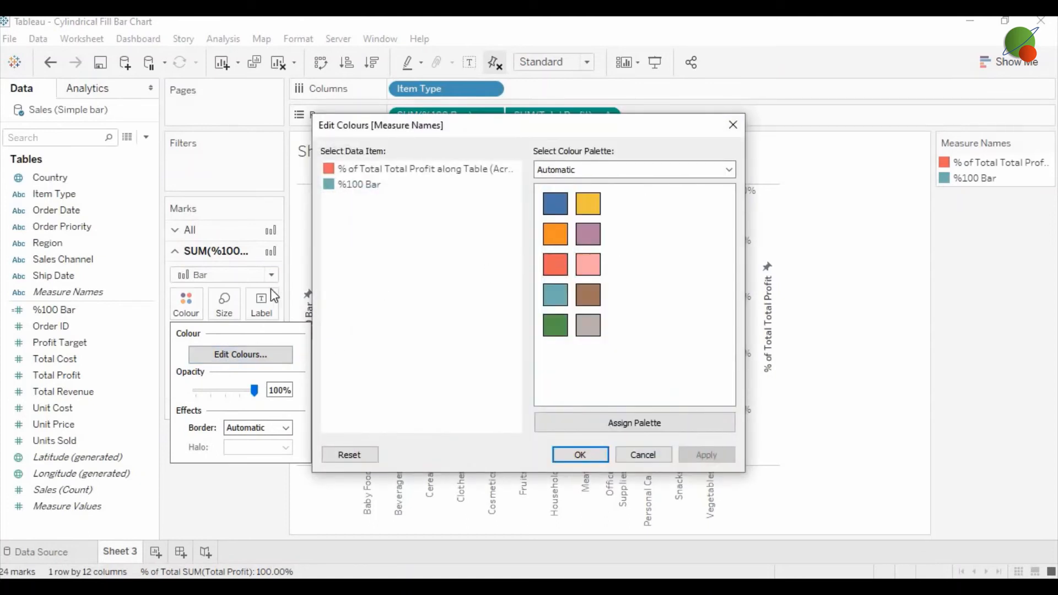
click(727, 169)
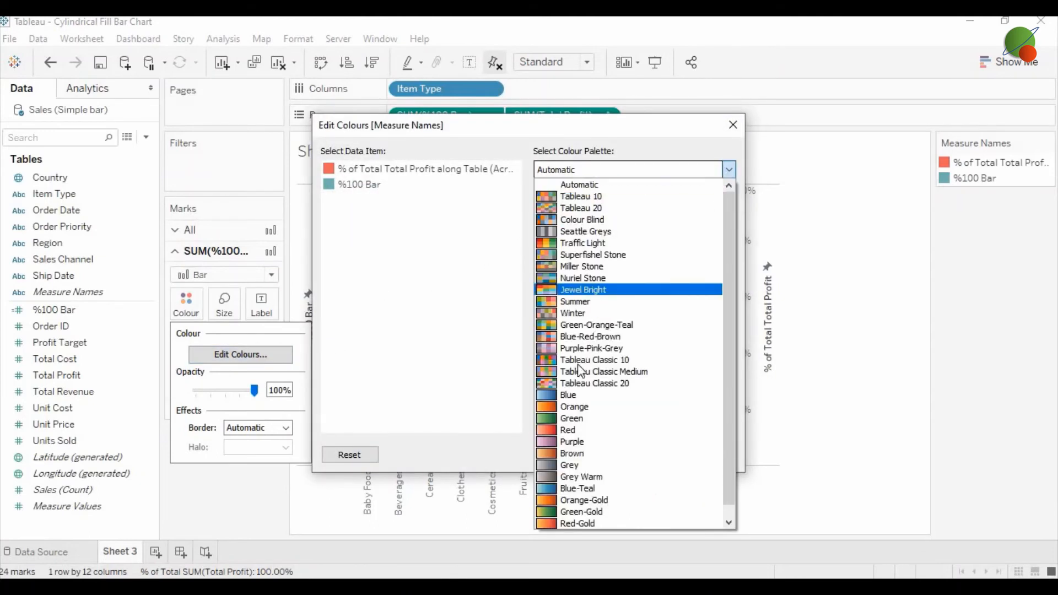
click(568, 430)
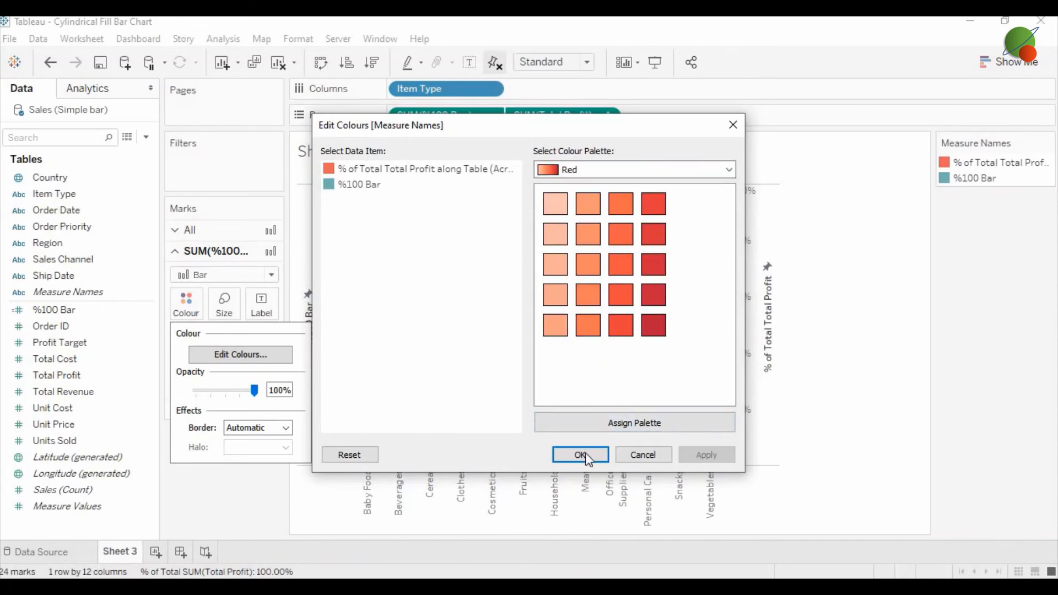
click(579, 454)
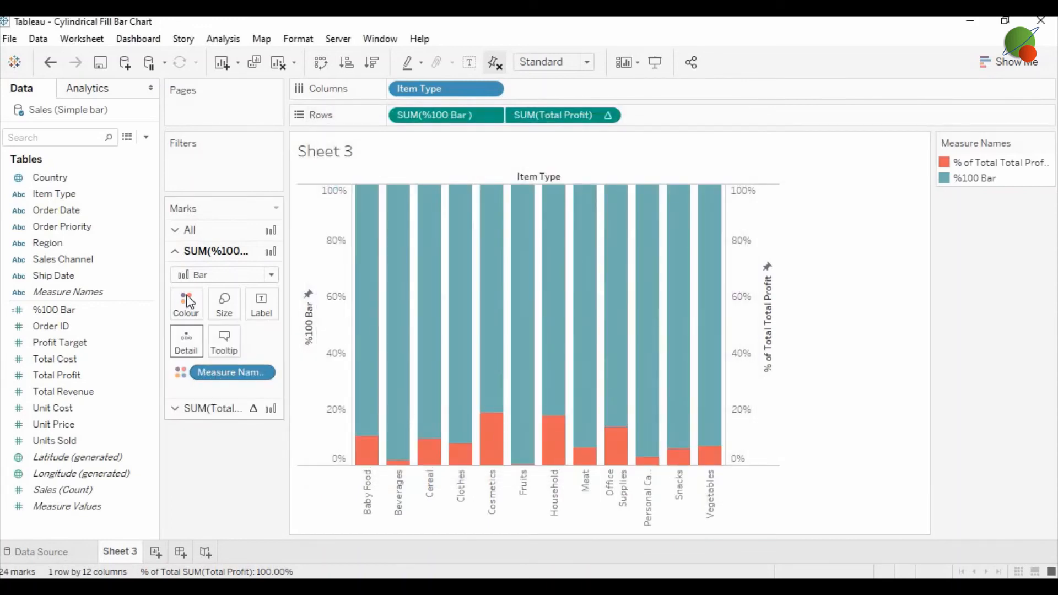
Step: Assign the Red colour palette: light salmon %100 Bar, darker red profit-share bars
click(186, 303)
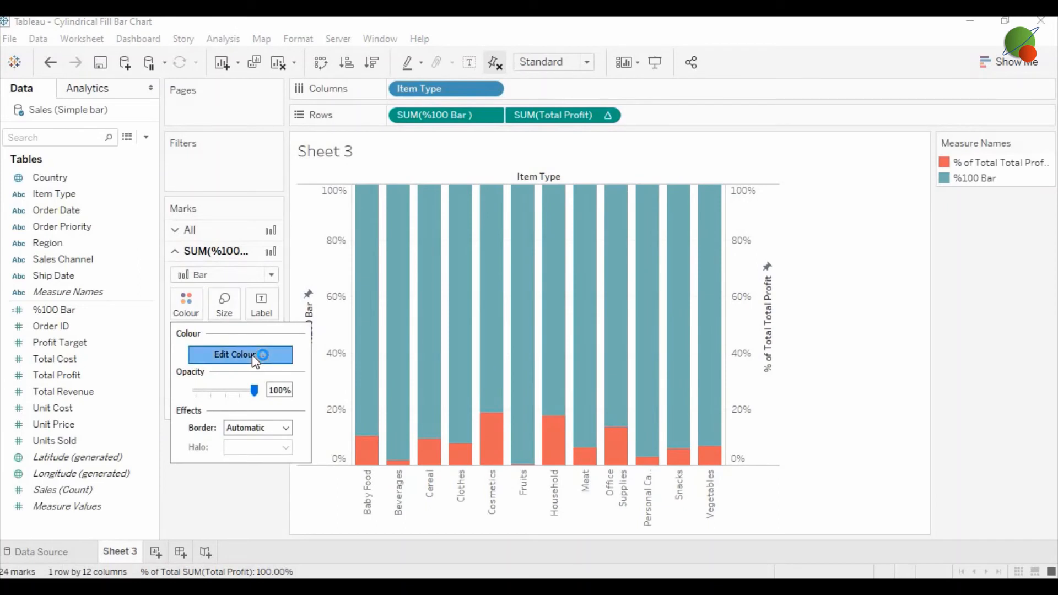
click(240, 355)
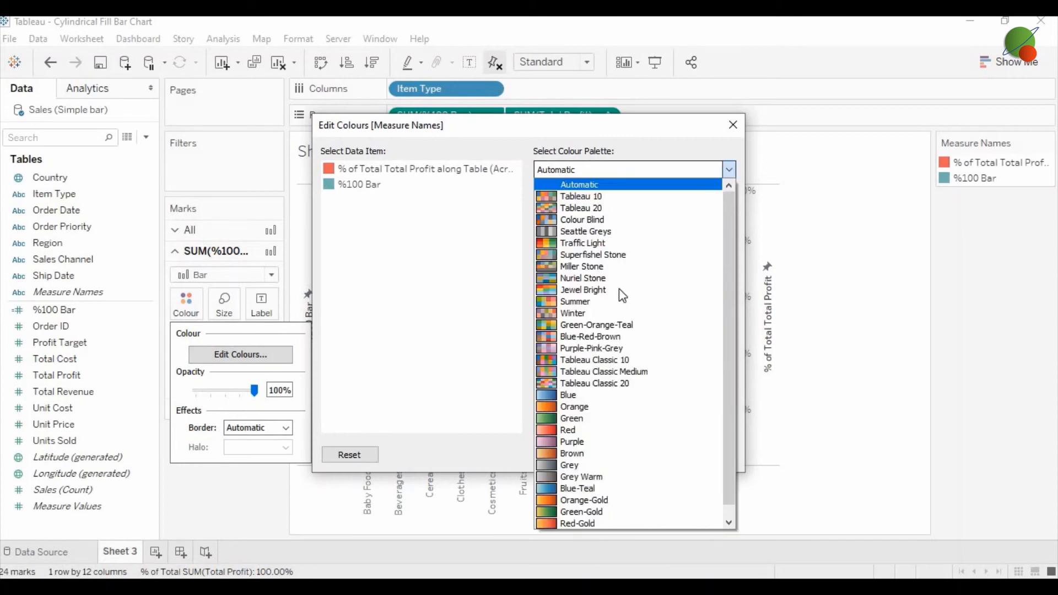
click(567, 430)
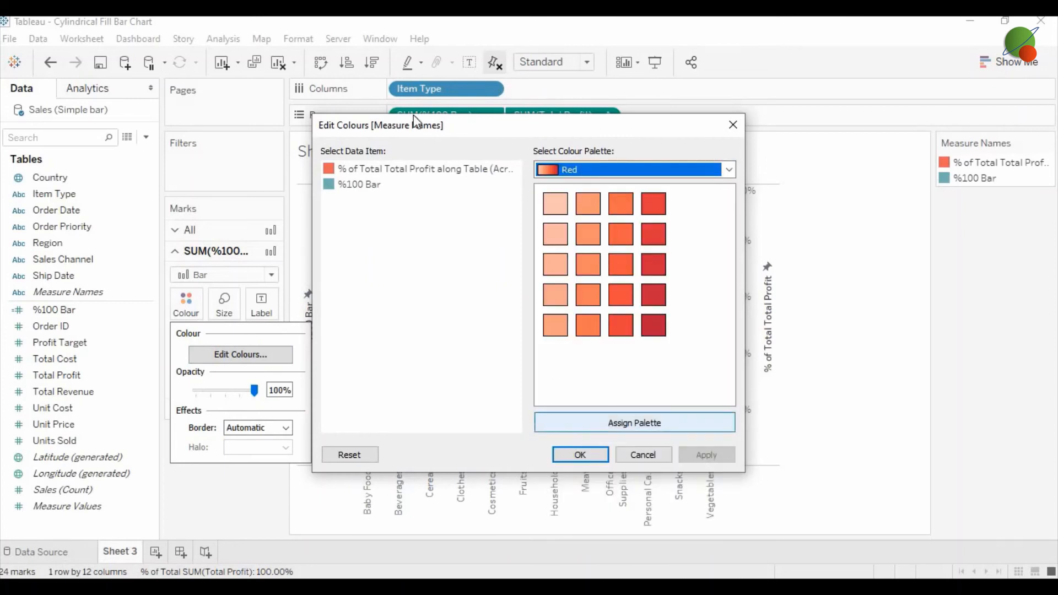
click(359, 184)
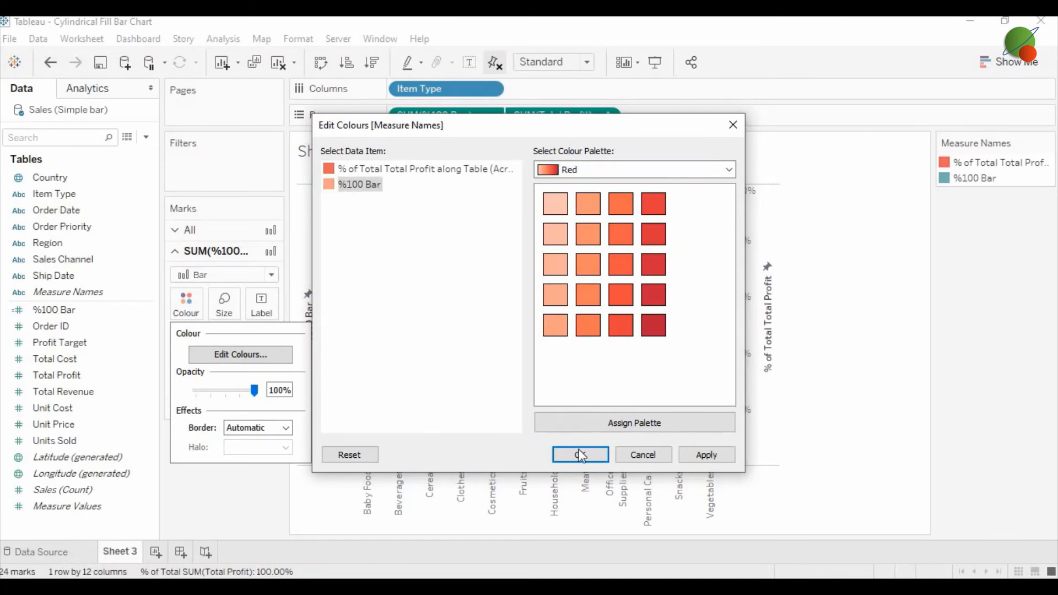
click(579, 454)
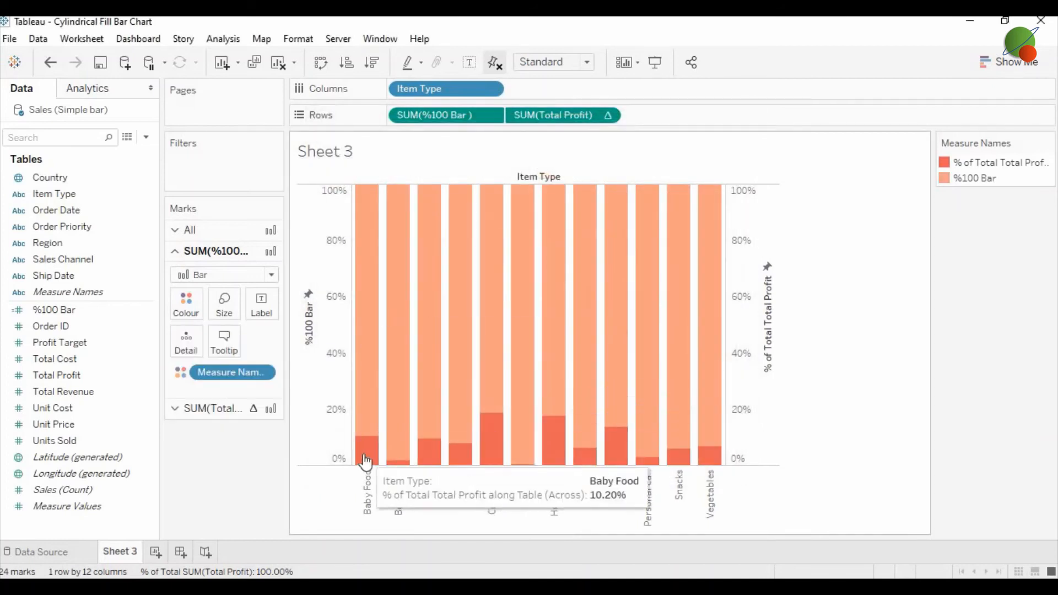
click(186, 304)
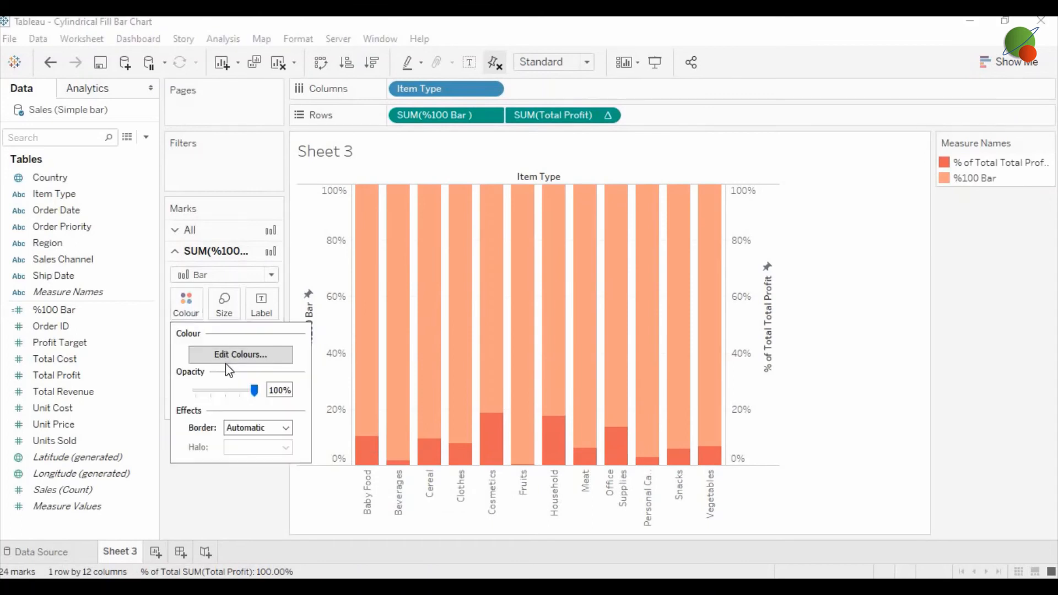
Step: Recolour the %100 Bar marks with the palest peach swatch from the second row
click(240, 354)
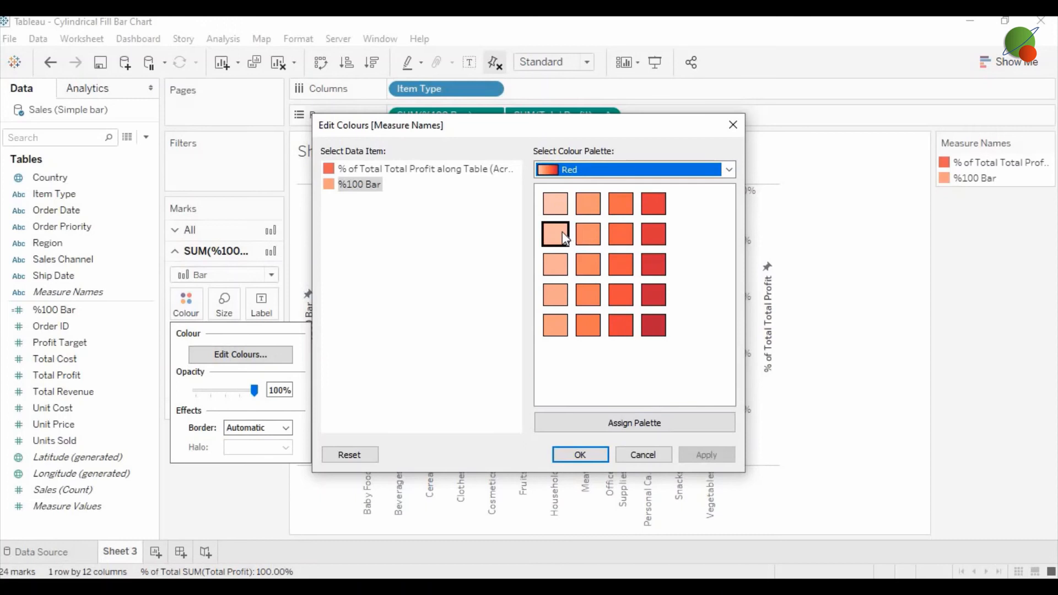
click(579, 454)
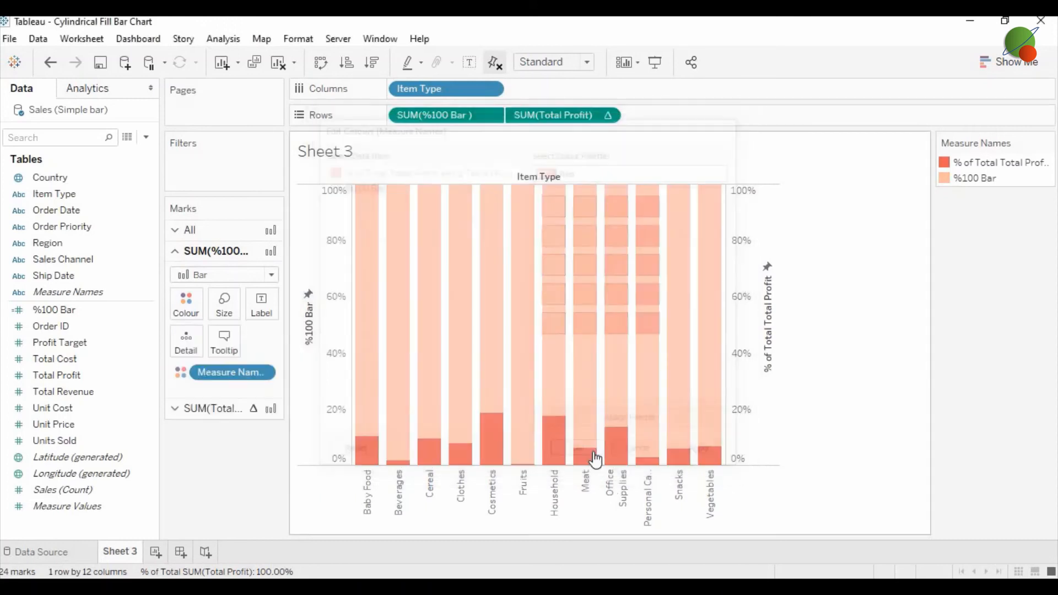
click(186, 304)
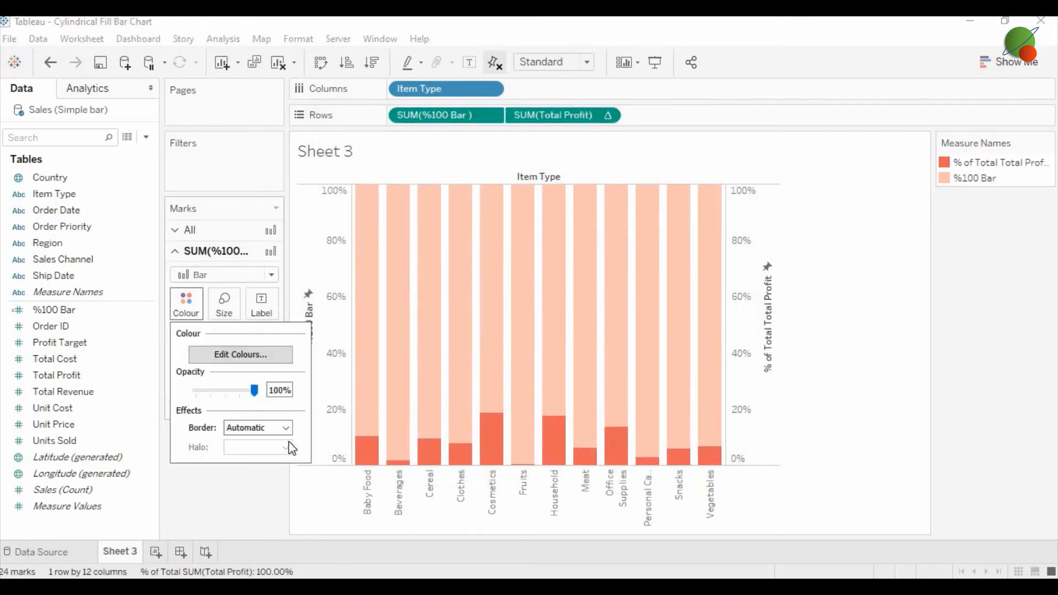
click(285, 427)
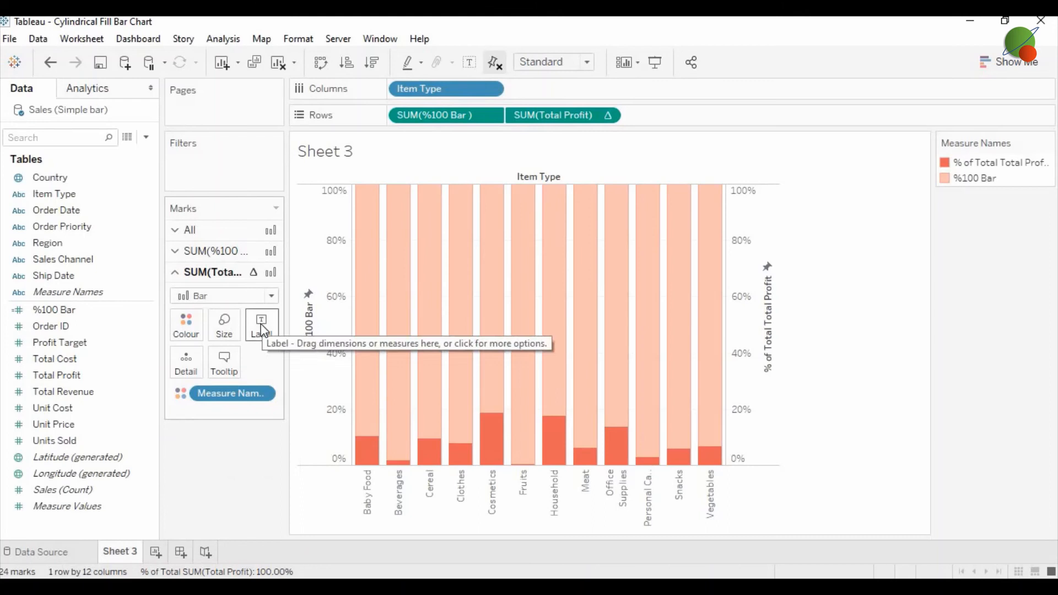
Step: Show mark labels on the SUM(Total Profit) bars, e.g. 10.20% for Baby Food
click(261, 326)
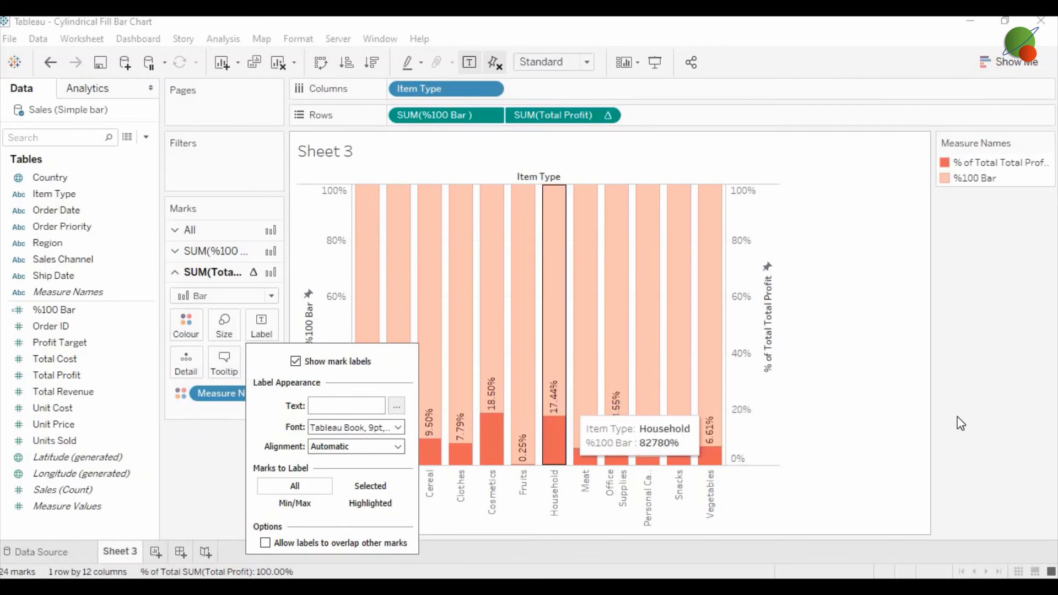
click(607, 114)
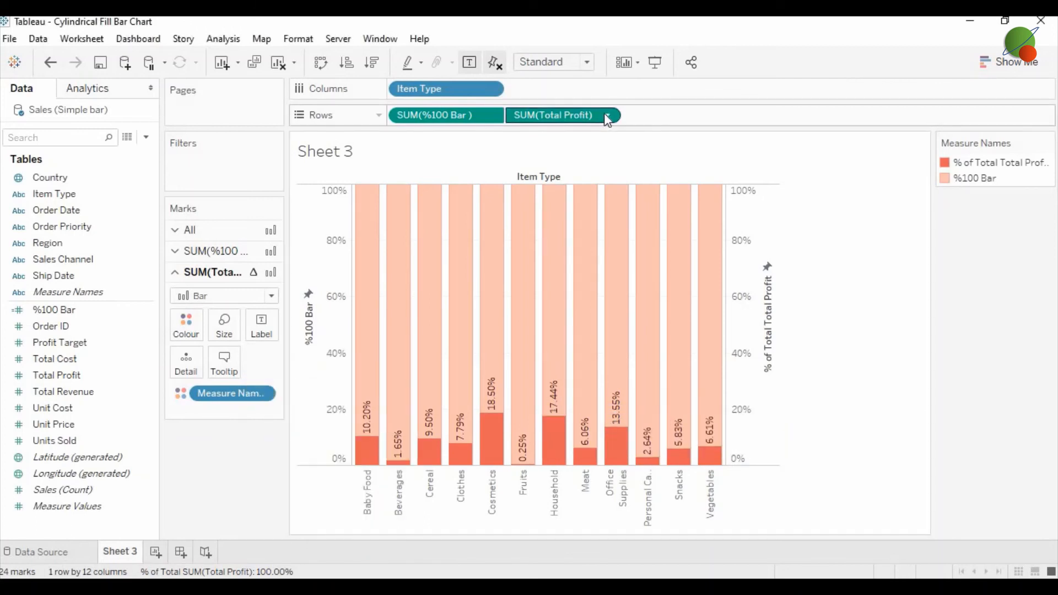
click(607, 115)
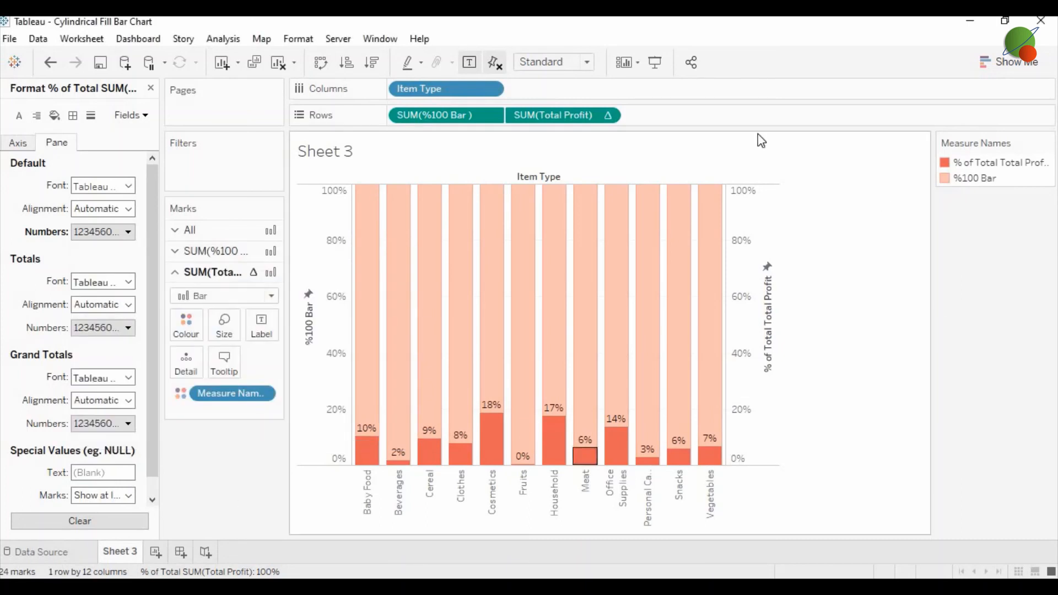
Step: Format the profit labels as whole-number percentages like 10% and 18%
click(584, 61)
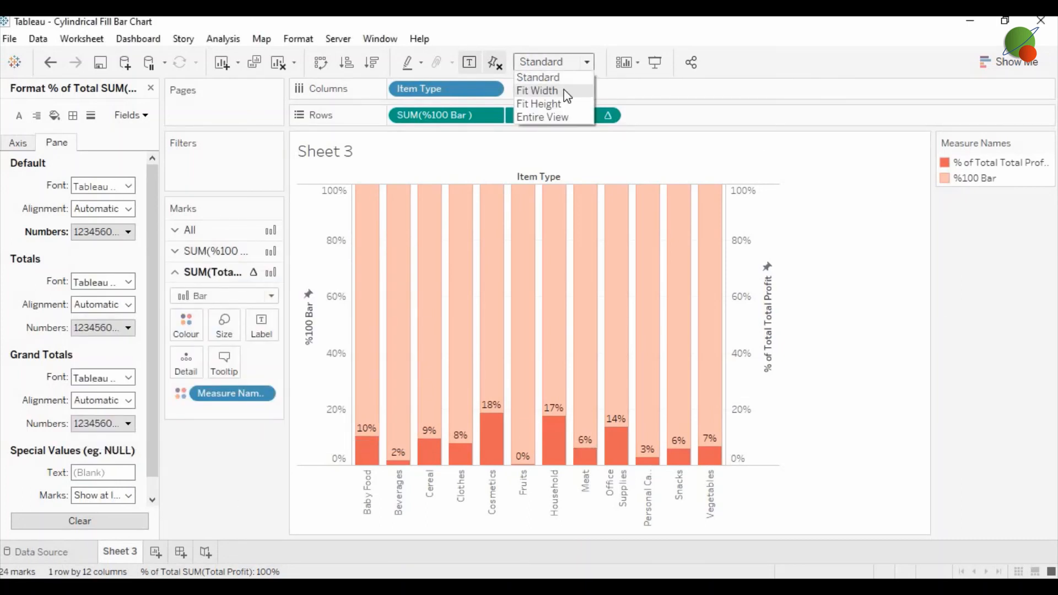
Step: Change the sheet fit from Standard to Fit Width
click(538, 90)
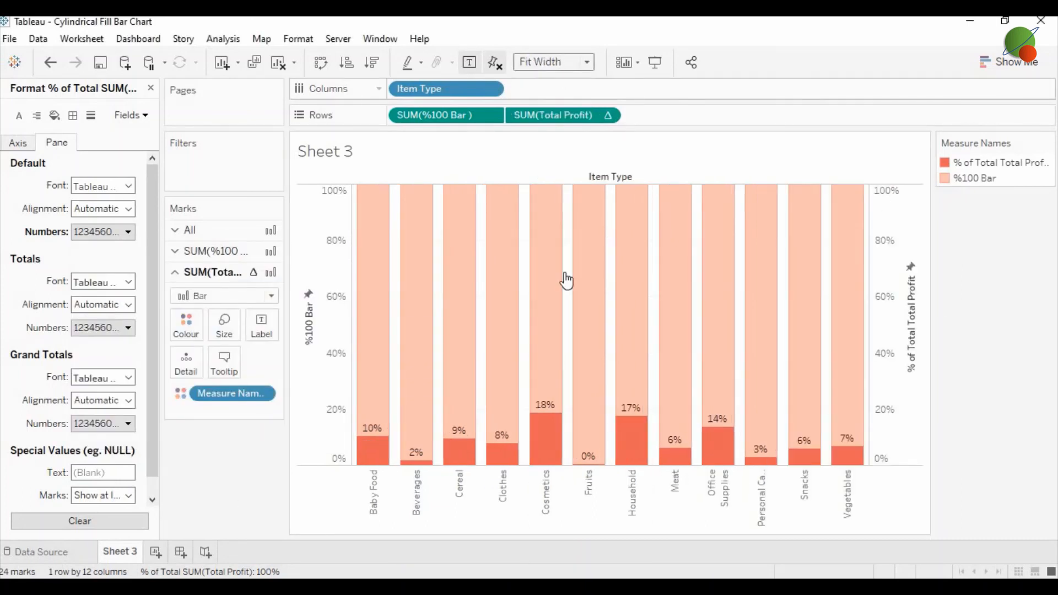
mouse_move(993, 435)
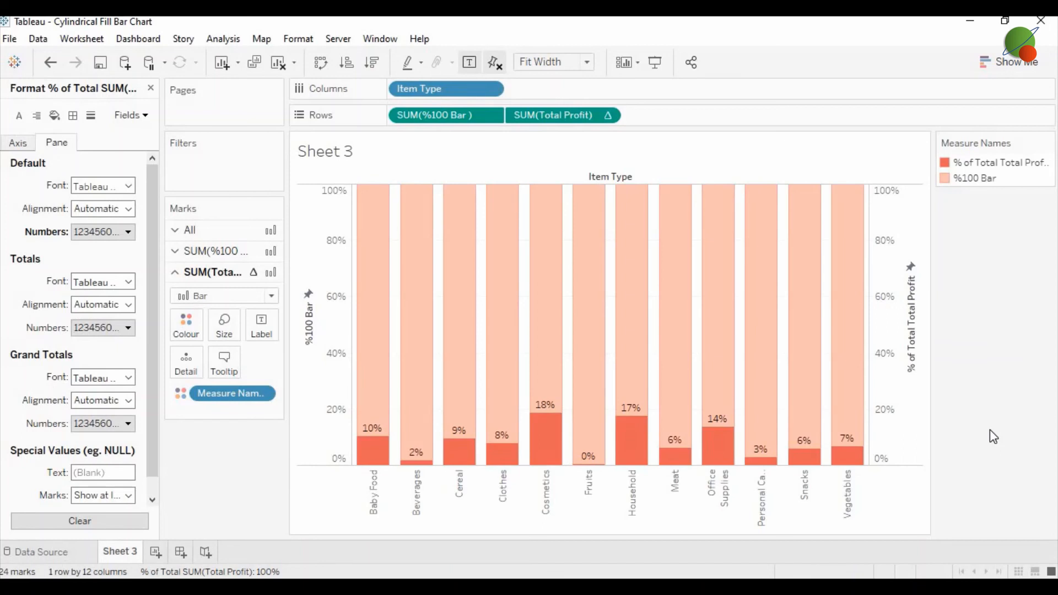
mouse_move(981, 478)
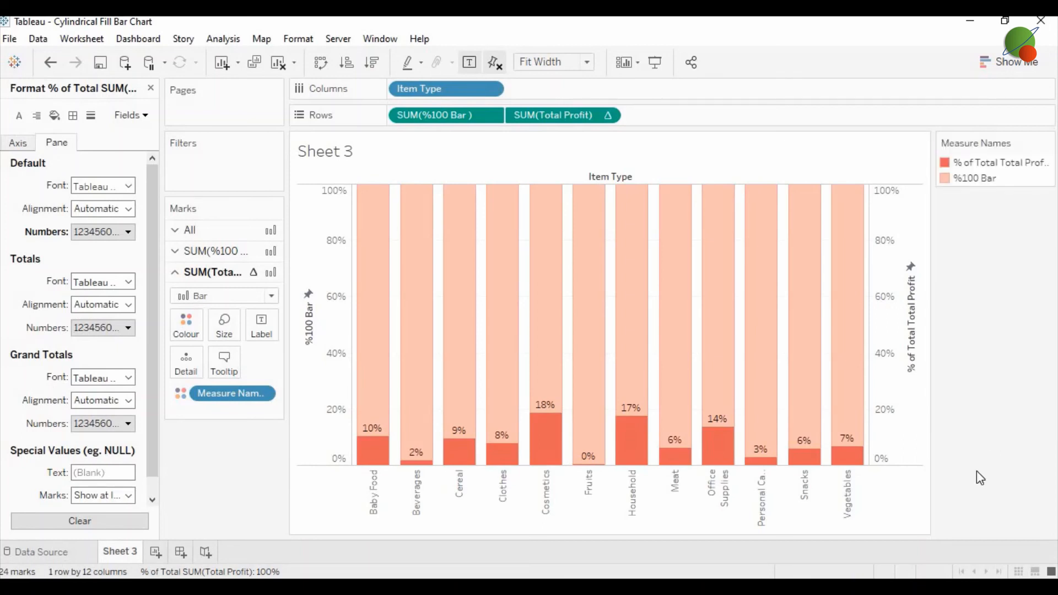